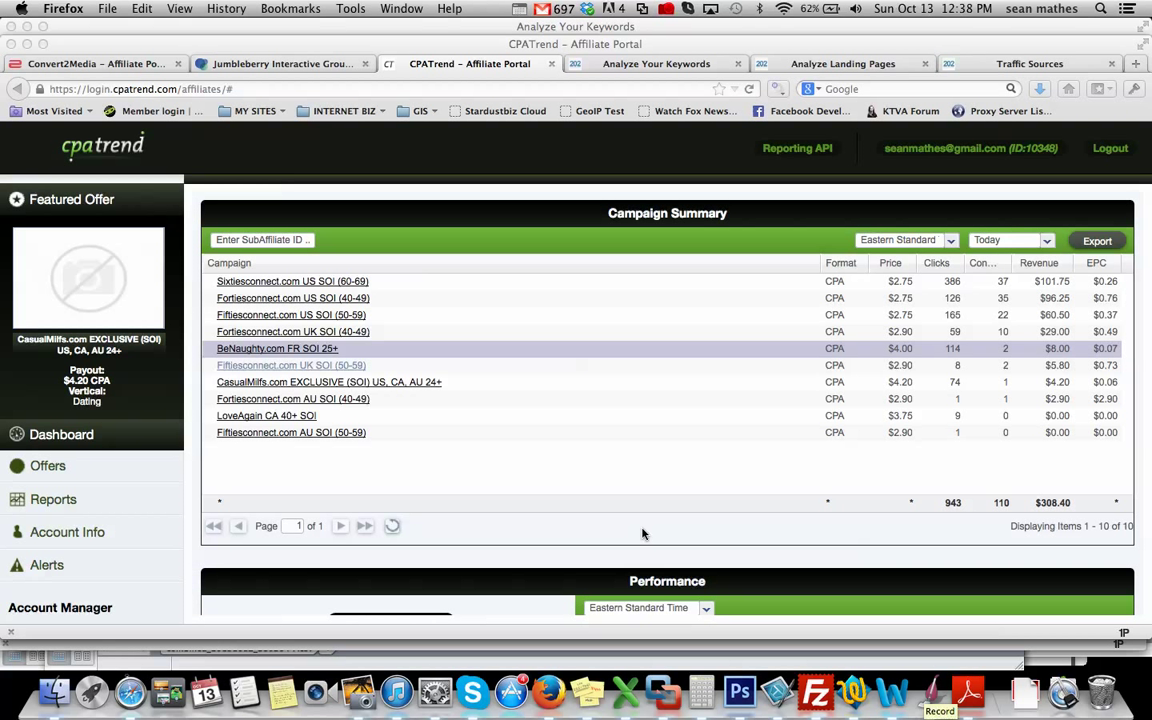
{"action": "mouse_move", "coordinate": [596, 476]}
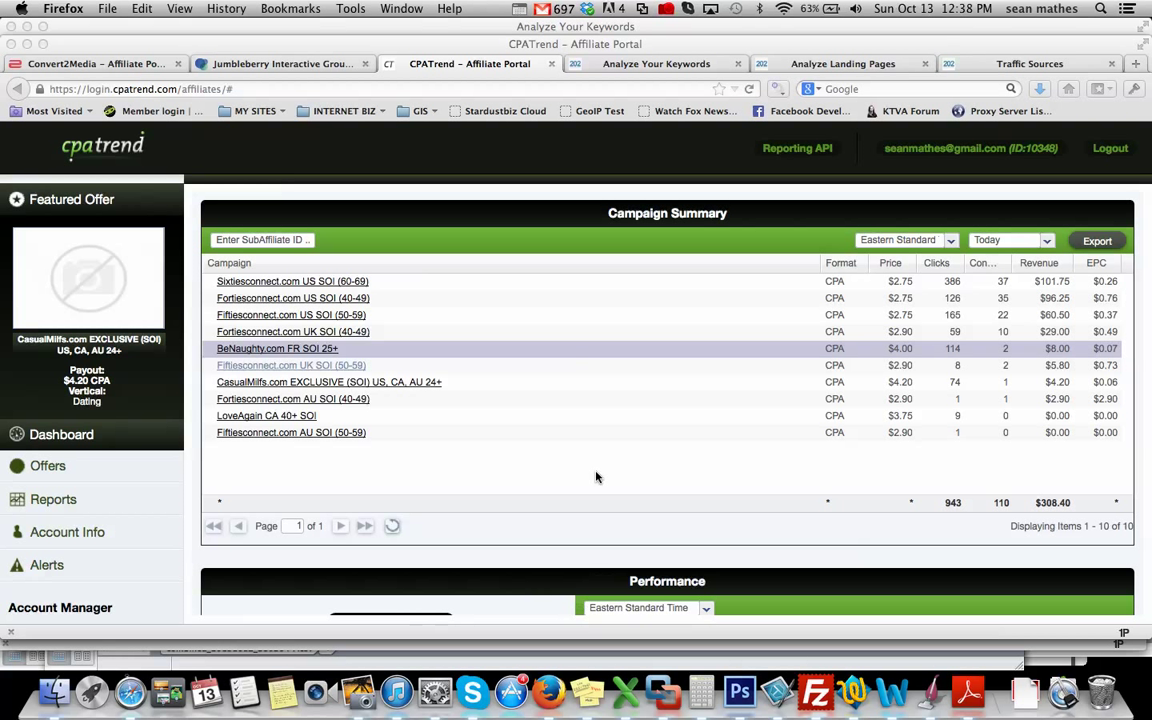
{"action": "mouse_move", "coordinate": [606, 480]}
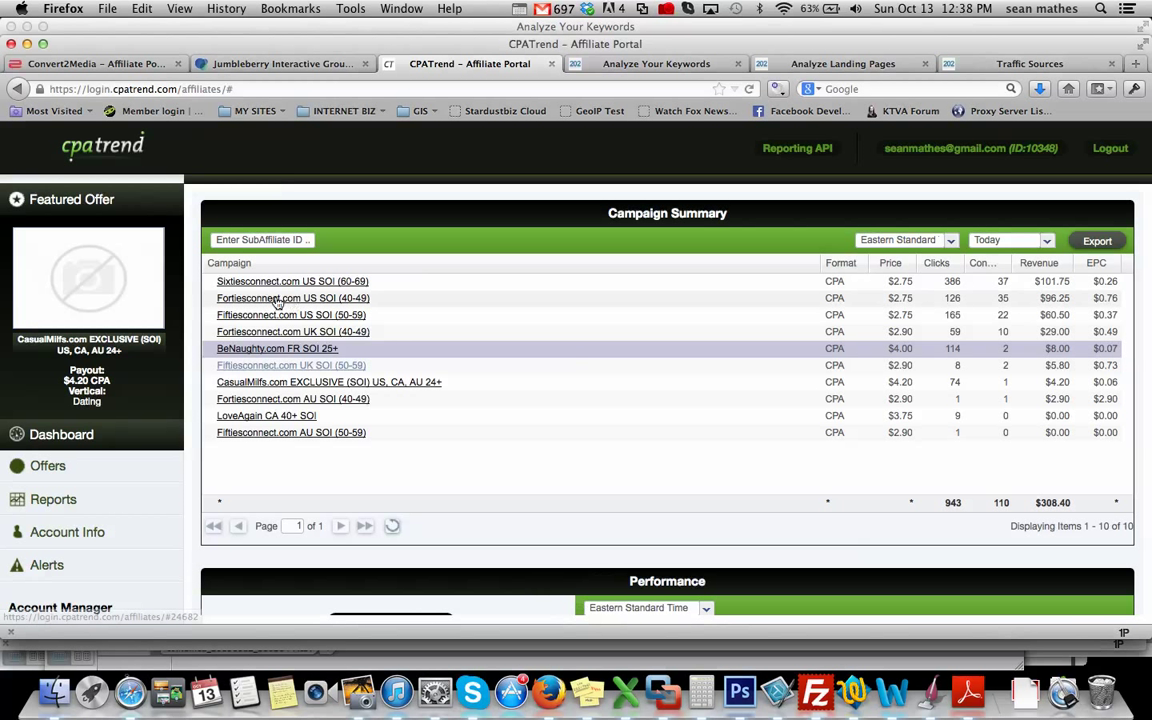
Step: Review the Fortiesconnect.com US SOI (40-49) offer's existing pixel code, then close it
{"action": "left_click", "coordinate": [292, 298]}
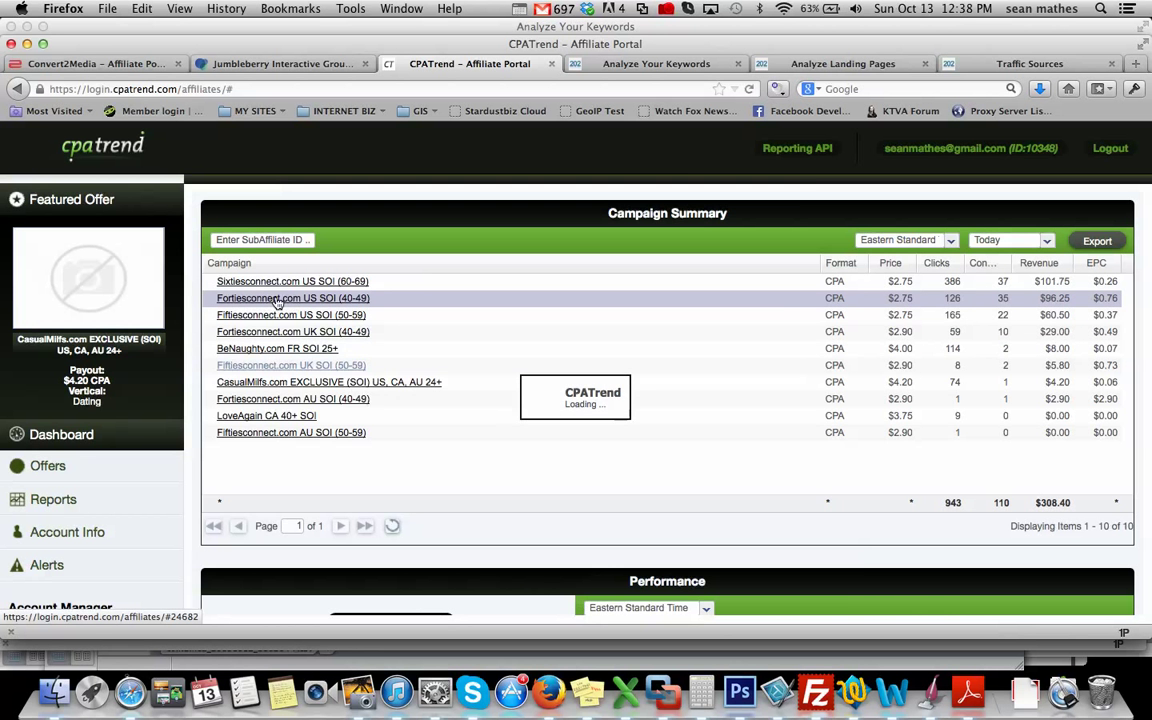
{"action": "left_click", "coordinate": [292, 298]}
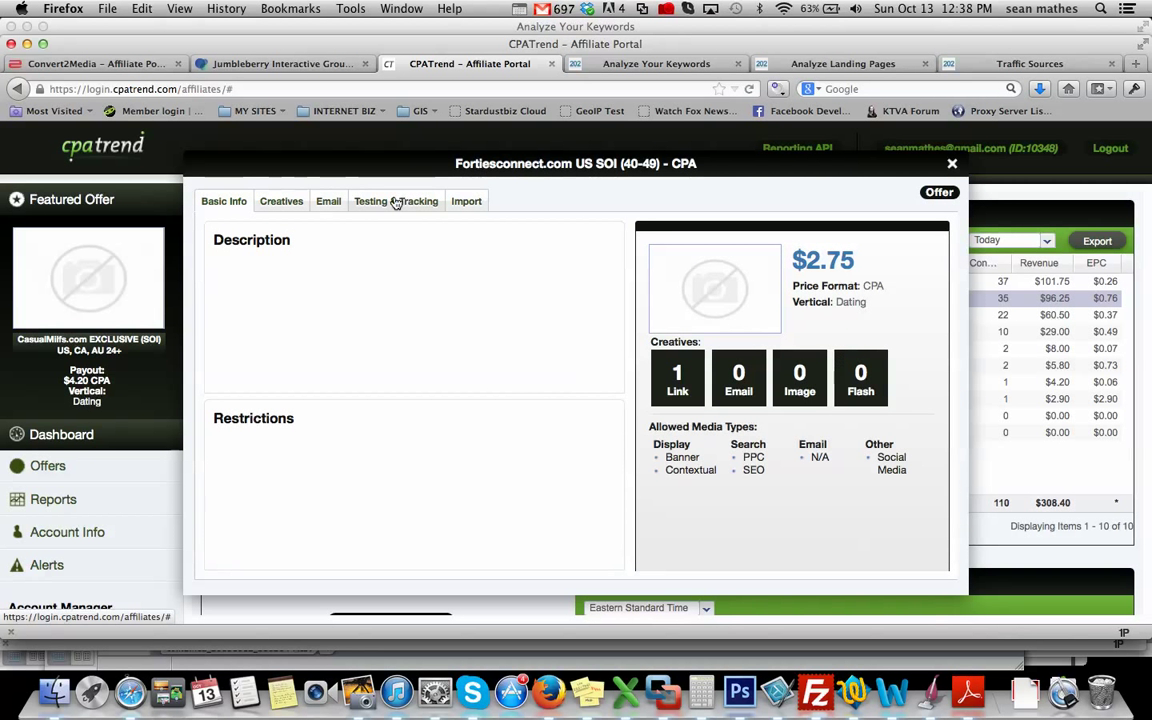
{"action": "left_click", "coordinate": [396, 200]}
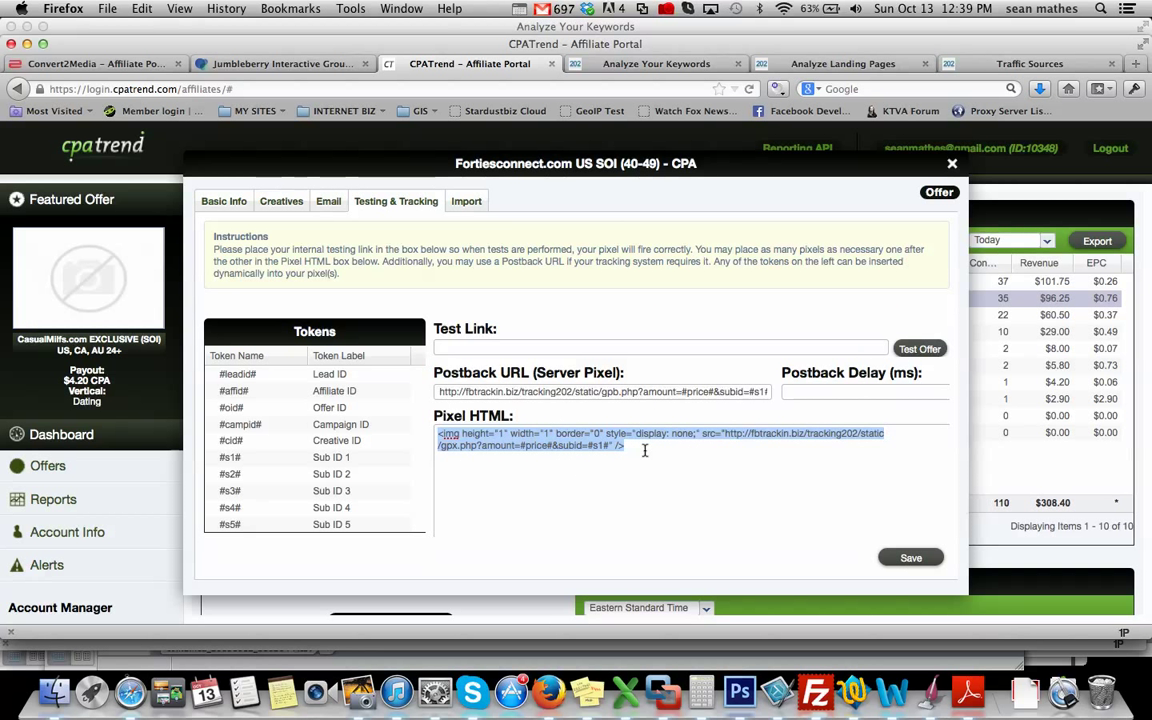
{"action": "left_click", "coordinate": [440, 432]}
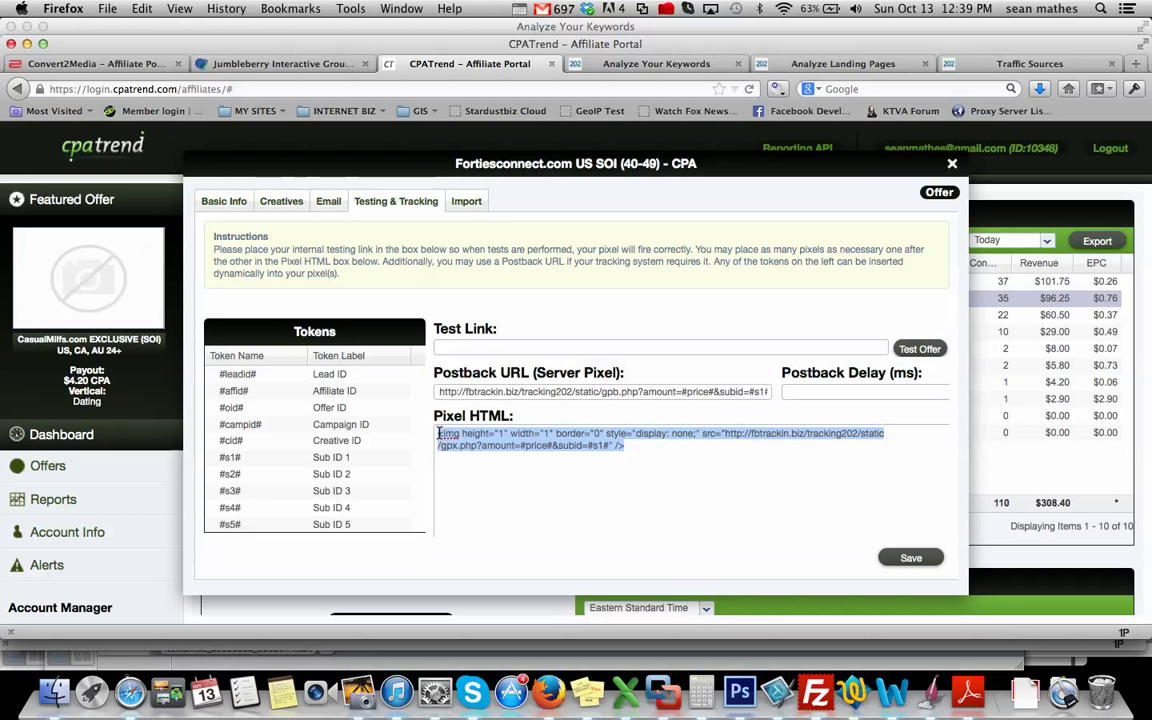
{"action": "left_click", "coordinate": [644, 446]}
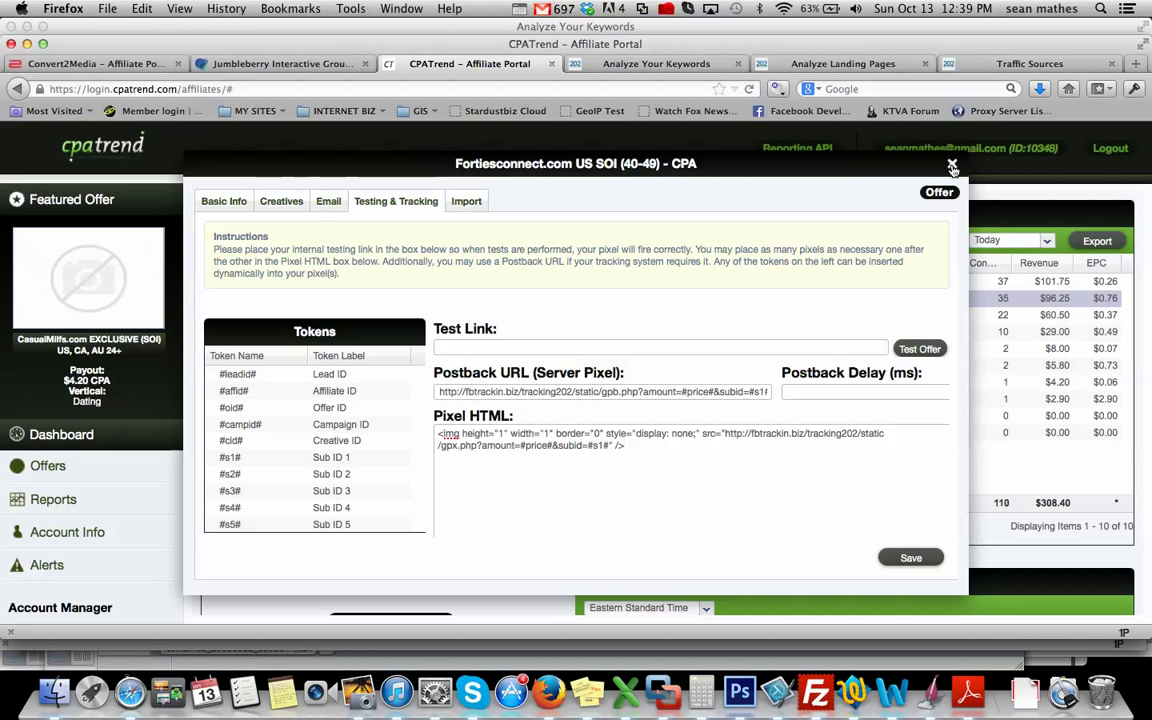
{"action": "left_click", "coordinate": [952, 164]}
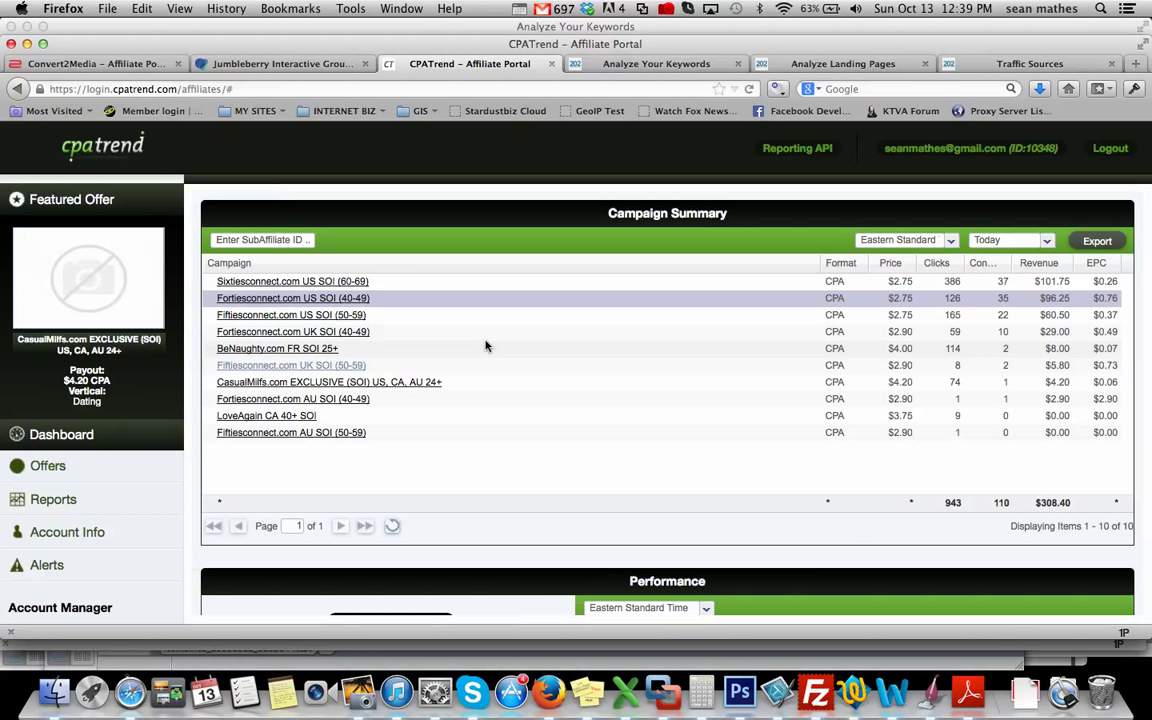
{"action": "mouse_move", "coordinate": [276, 352]}
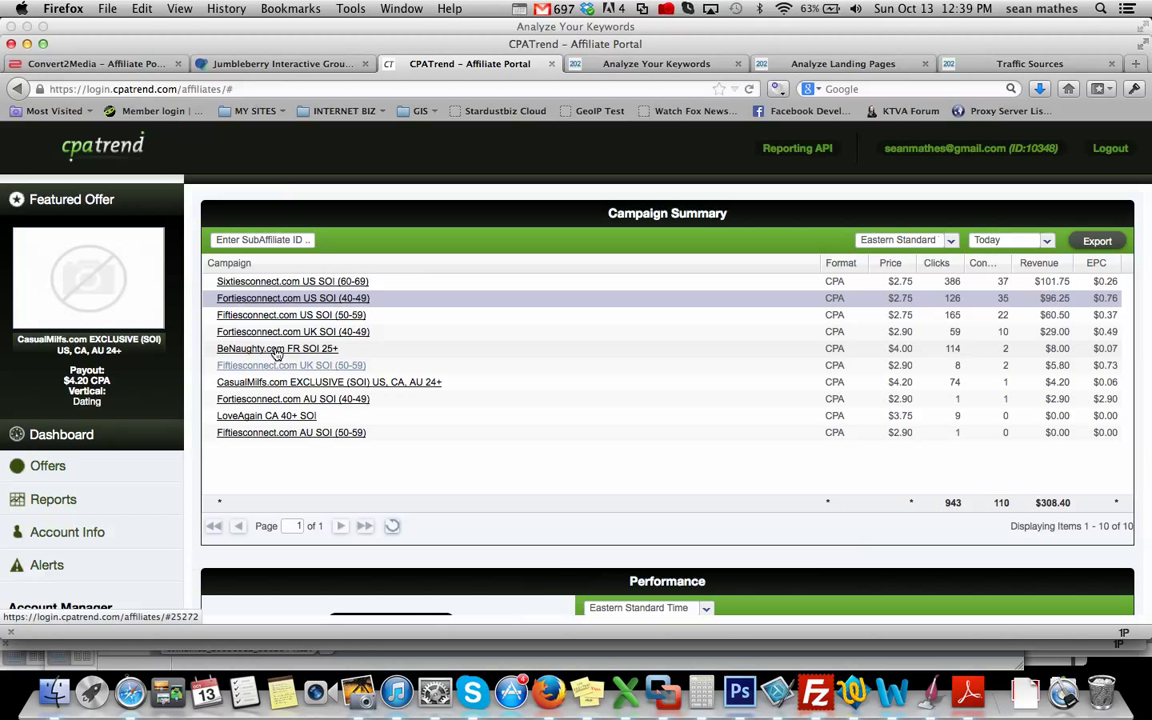
Step: Bring up the BeNaughty.com FR SOI 25+ offer's Testing & Tracking settings with the empty pixel field focused
{"action": "left_click", "coordinate": [276, 348]}
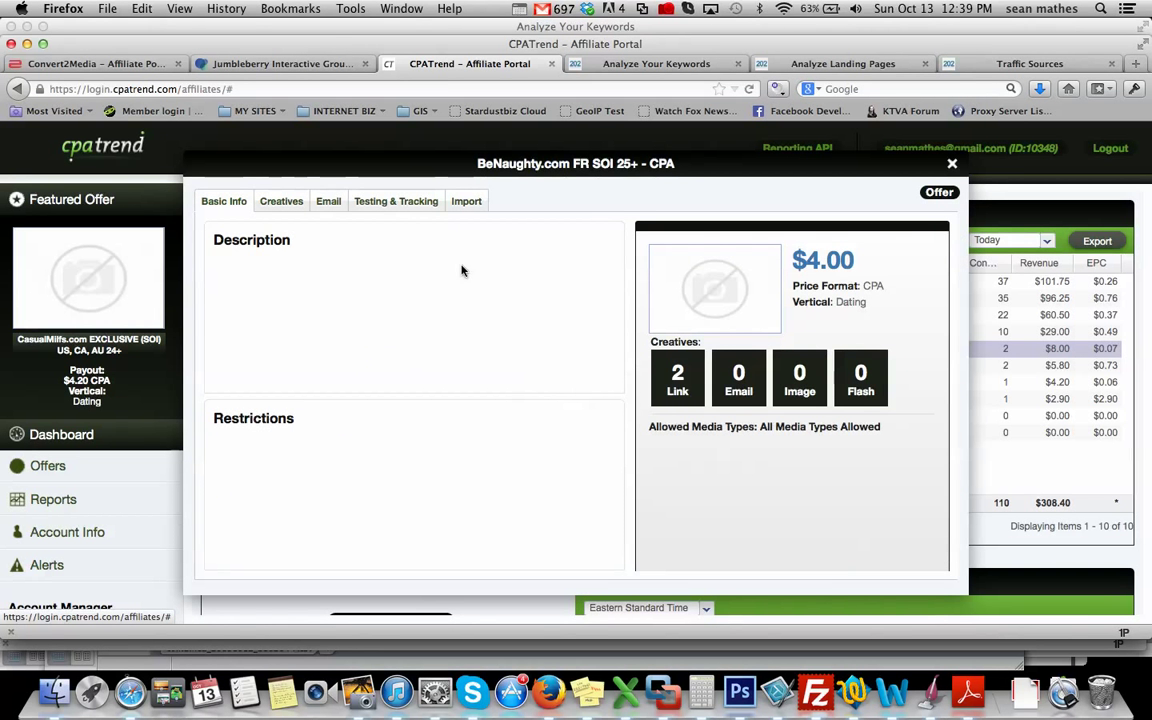
{"action": "left_click", "coordinate": [396, 200]}
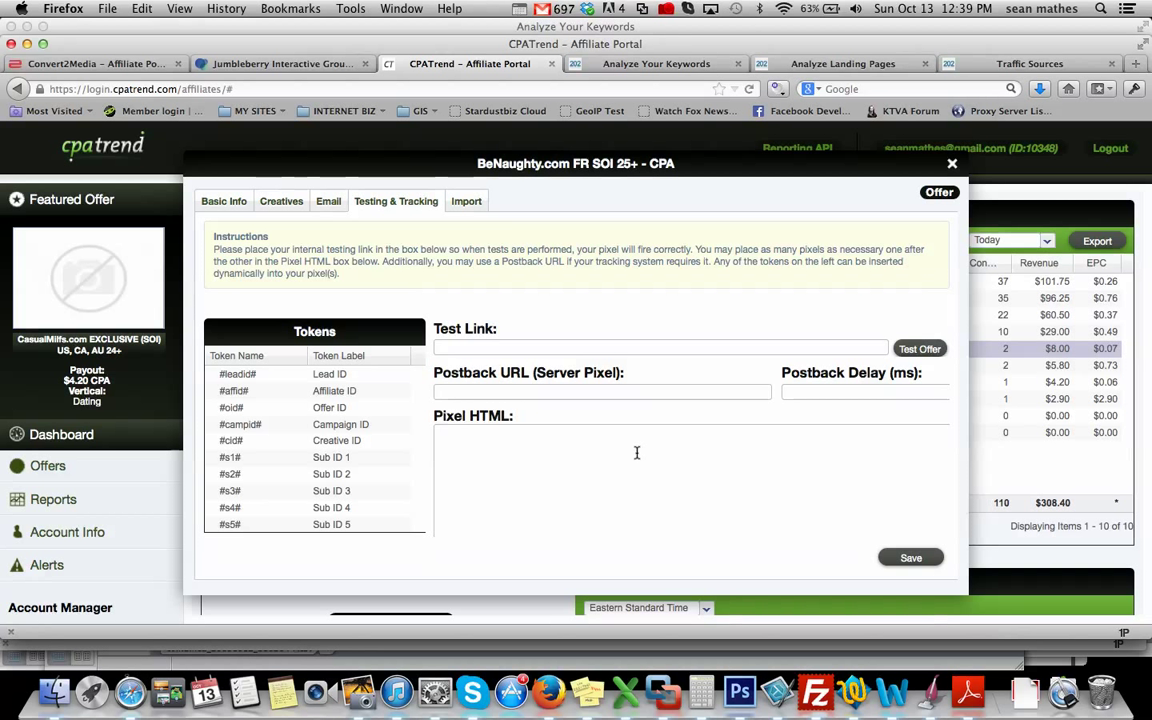
{"action": "left_click", "coordinate": [656, 62]}
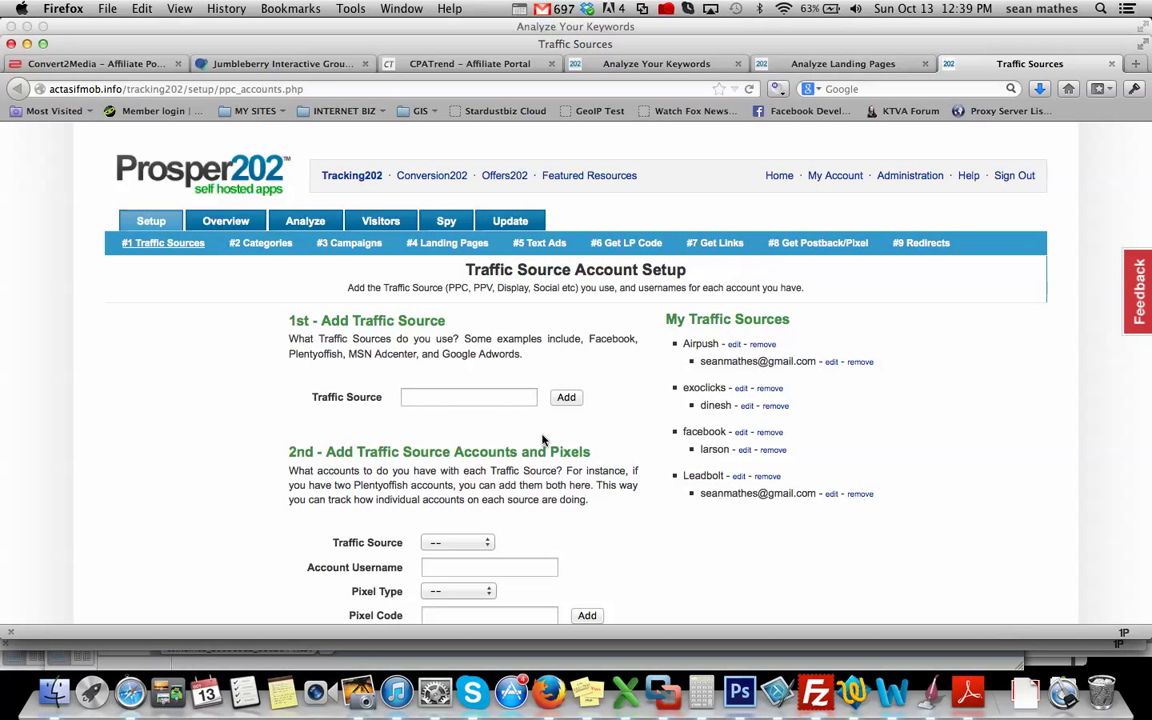
{"action": "mouse_move", "coordinate": [230, 198]}
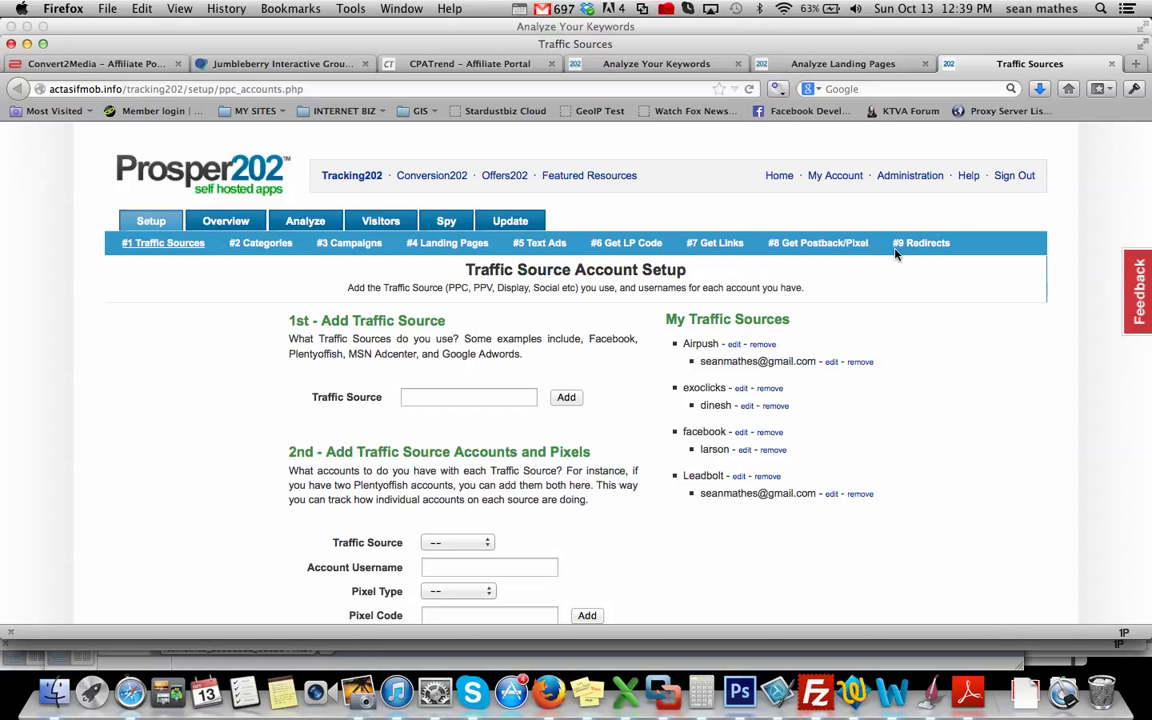
Step: Open #8 Get Postback/Pixel in Prosper202 Setup and scroll to the tracking pixel
{"action": "left_click", "coordinate": [816, 242]}
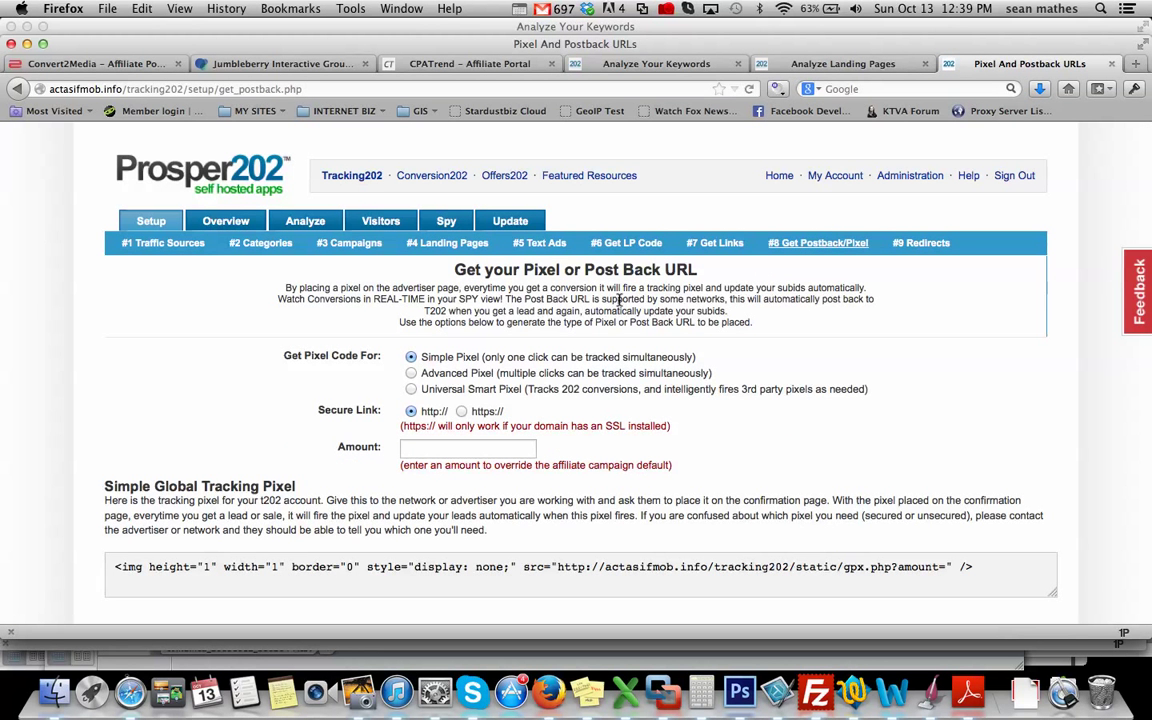
{"action": "scroll", "scroll_direction": "down", "scroll_amount": 3}
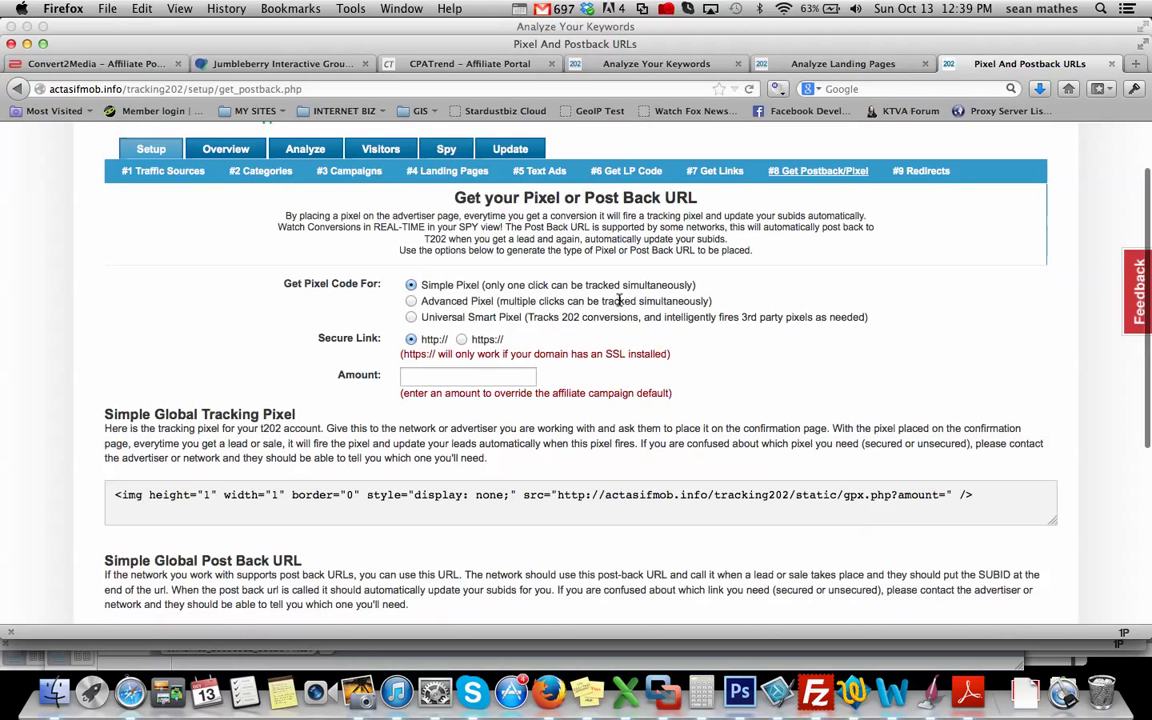
{"action": "scroll", "scroll_direction": "down", "scroll_amount": 3}
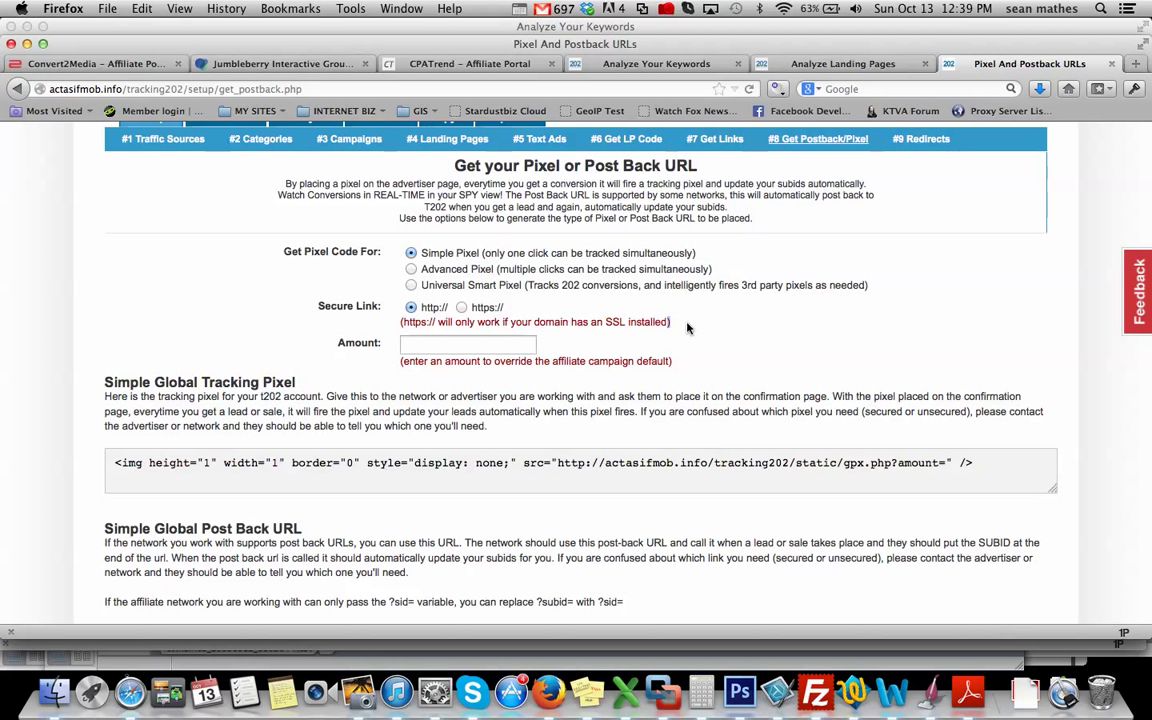
{"action": "mouse_move", "coordinate": [684, 328]}
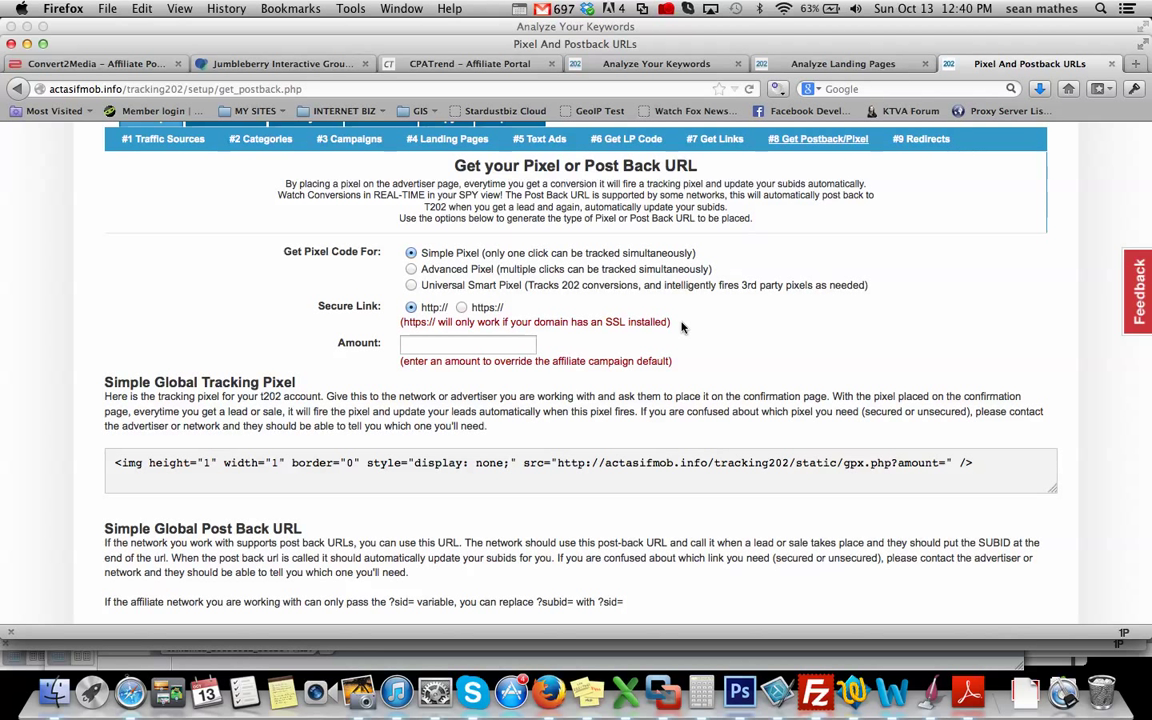
Step: Select and copy the Simple Global Tracking Pixel code, then return to the CPATrend tab
{"action": "triple_click", "coordinate": [536, 320]}
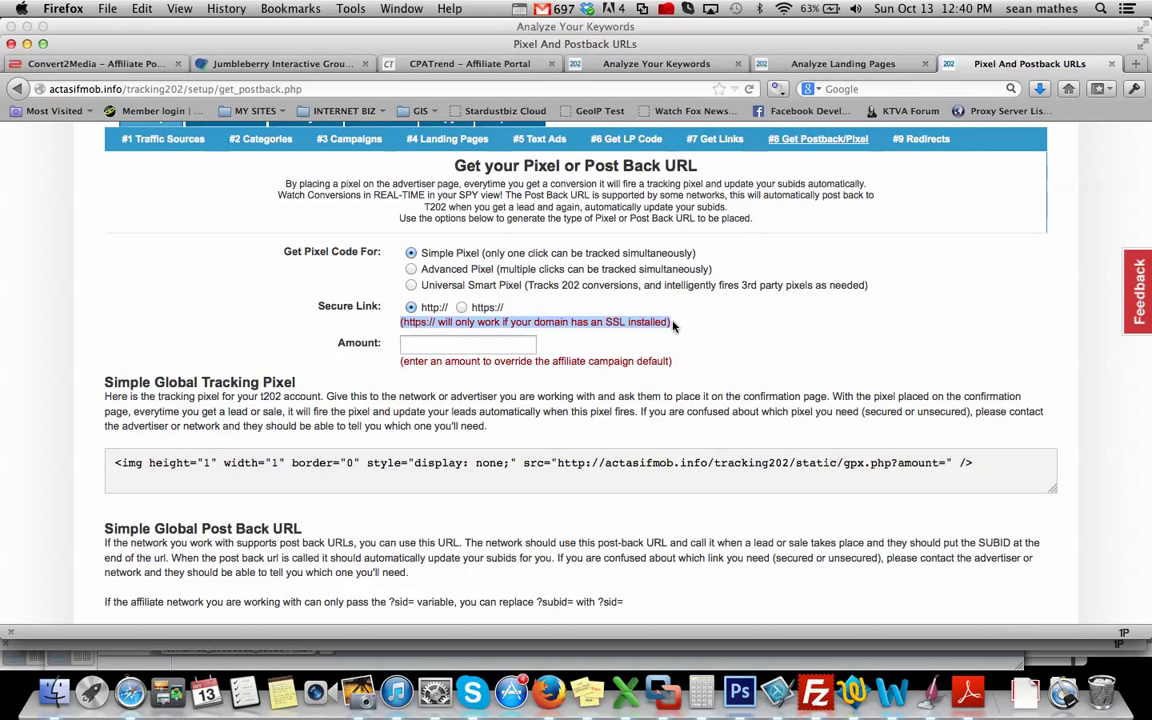
{"action": "scroll", "scroll_direction": "down", "scroll_amount": 3}
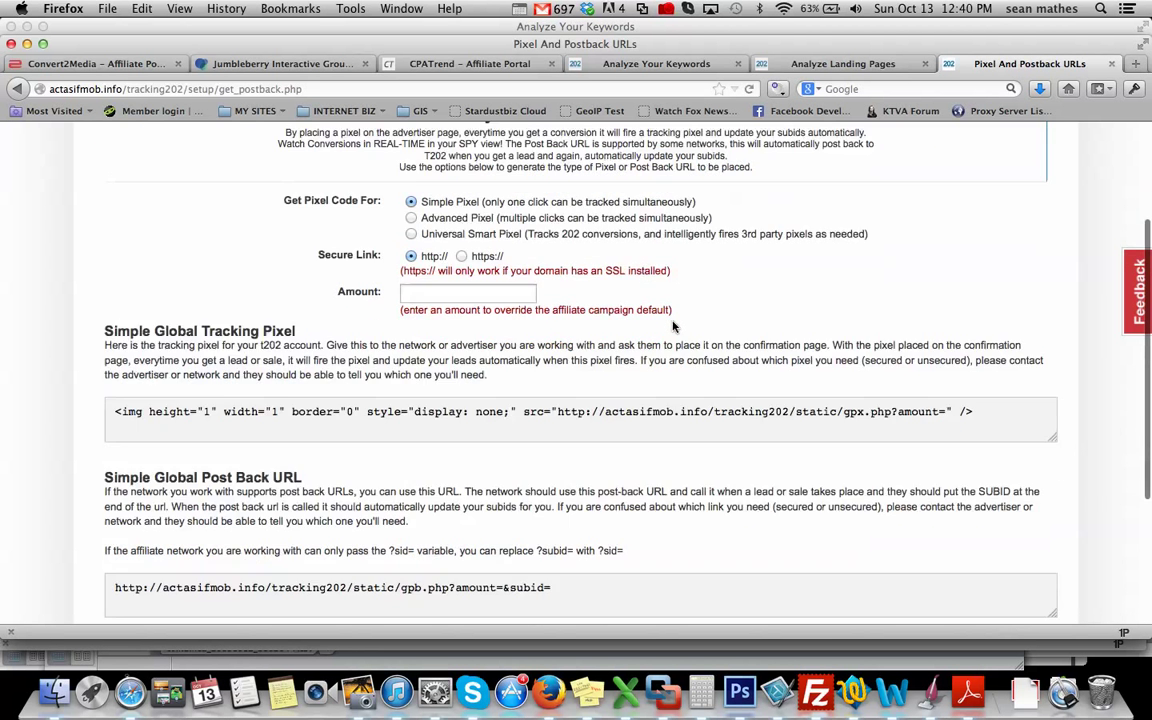
{"action": "scroll", "scroll_direction": "down", "scroll_amount": 3}
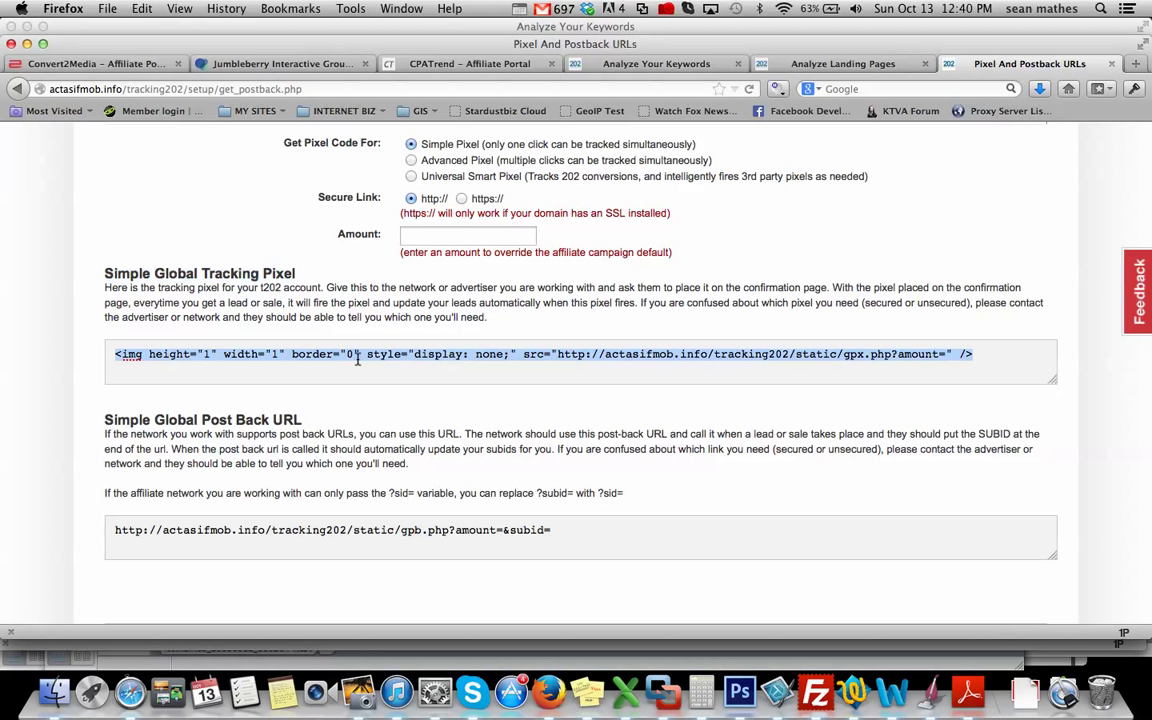
{"action": "double_click", "coordinate": [372, 530]}
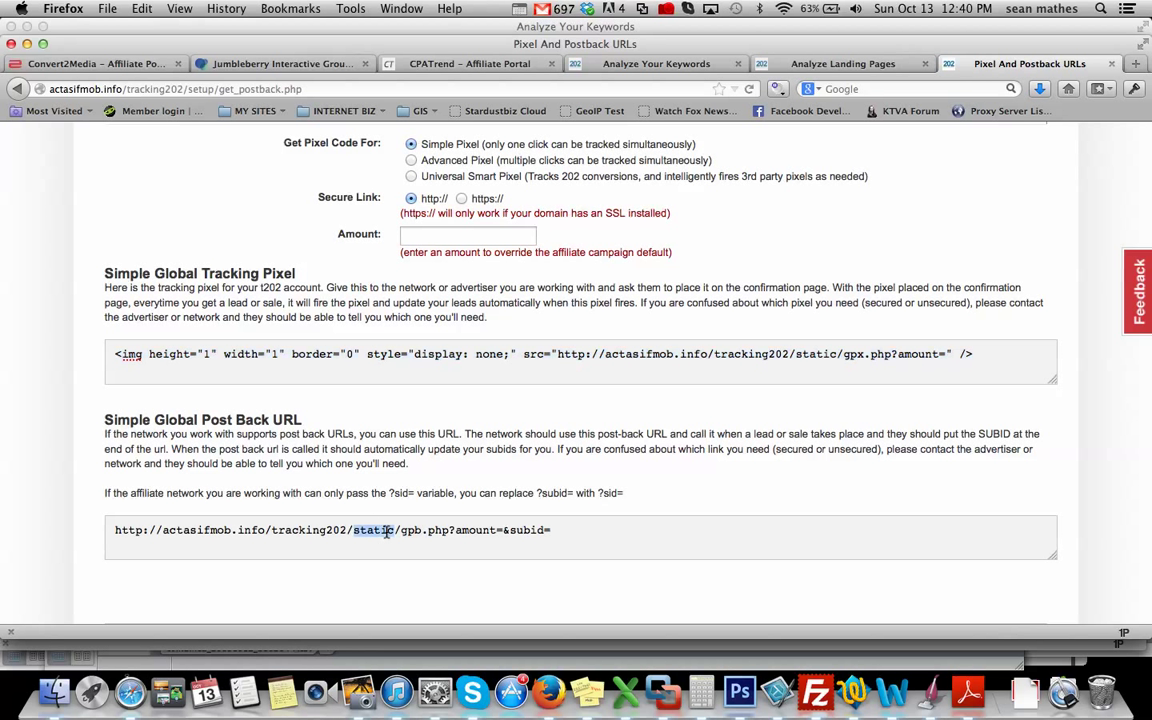
{"action": "right_click", "coordinate": [384, 530]}
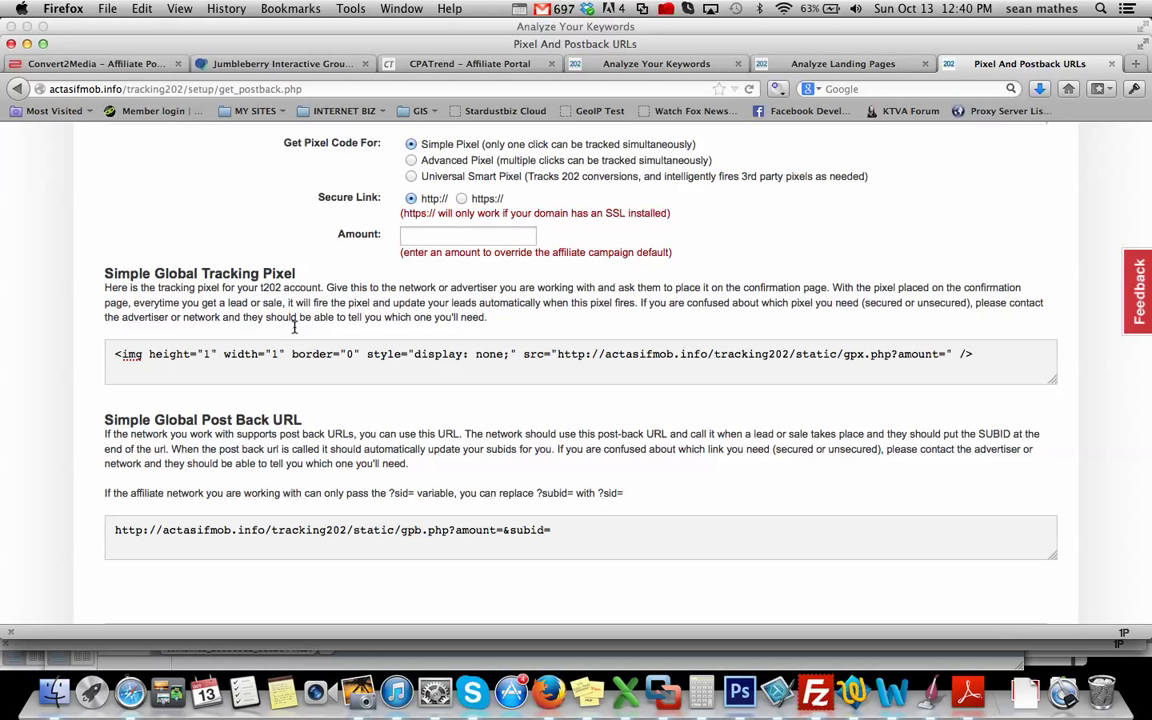
{"action": "triple_click", "coordinate": [540, 352]}
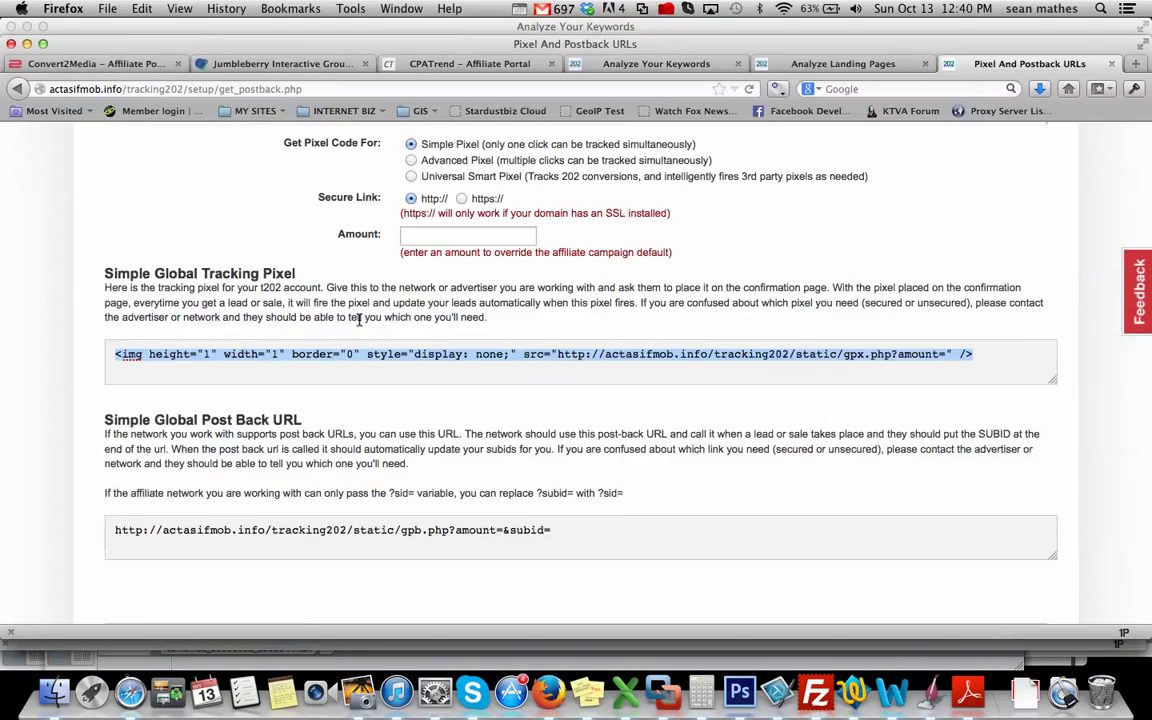
{"action": "left_click", "coordinate": [470, 62]}
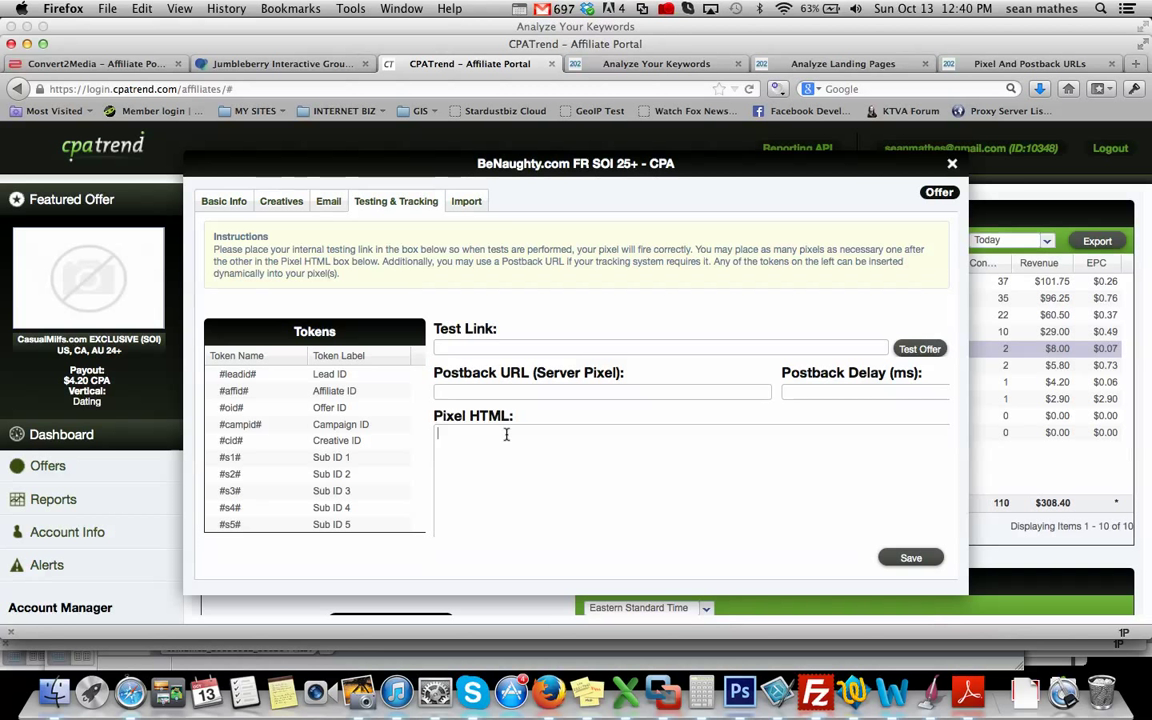
Step: Paste the Prosper202 pixel into Pixel HTML and insert the #price# token after amount=
{"action": "type", "text": "<img height=\"1\" width=\"1\" border=\"0\" style=\"display: none;\" src=\"http://actasifmob.info/tracking202/static/gpx.php?amount=\" />"}
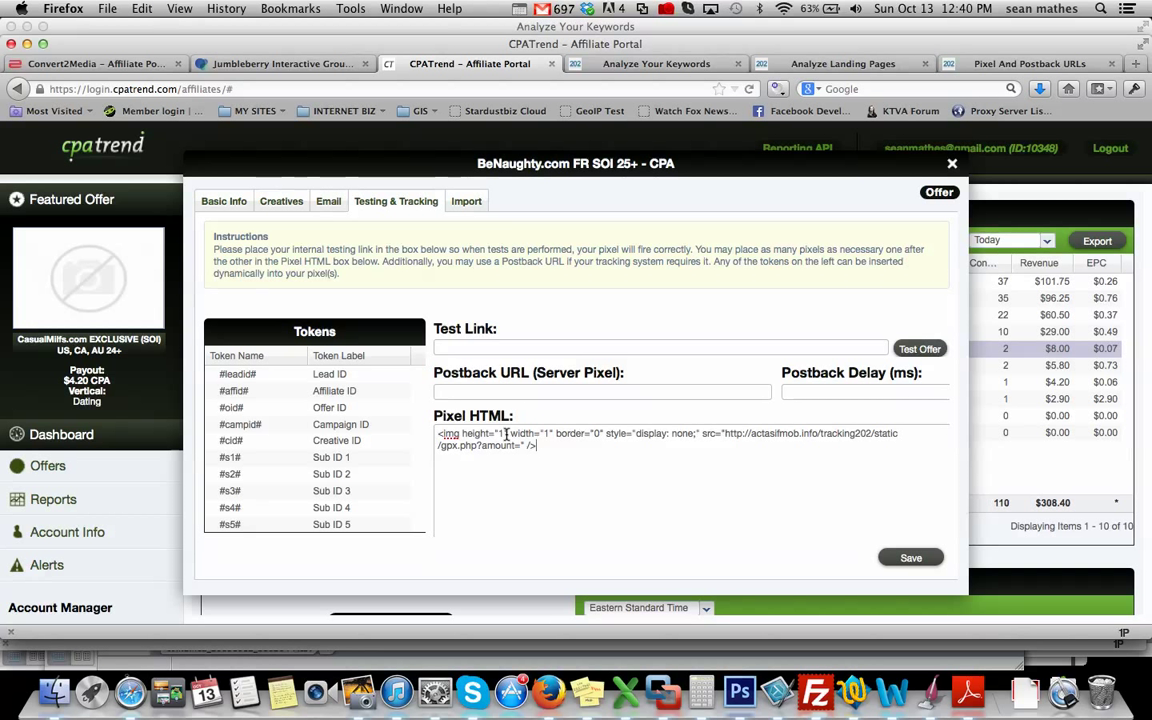
{"action": "mouse_move", "coordinate": [686, 546]}
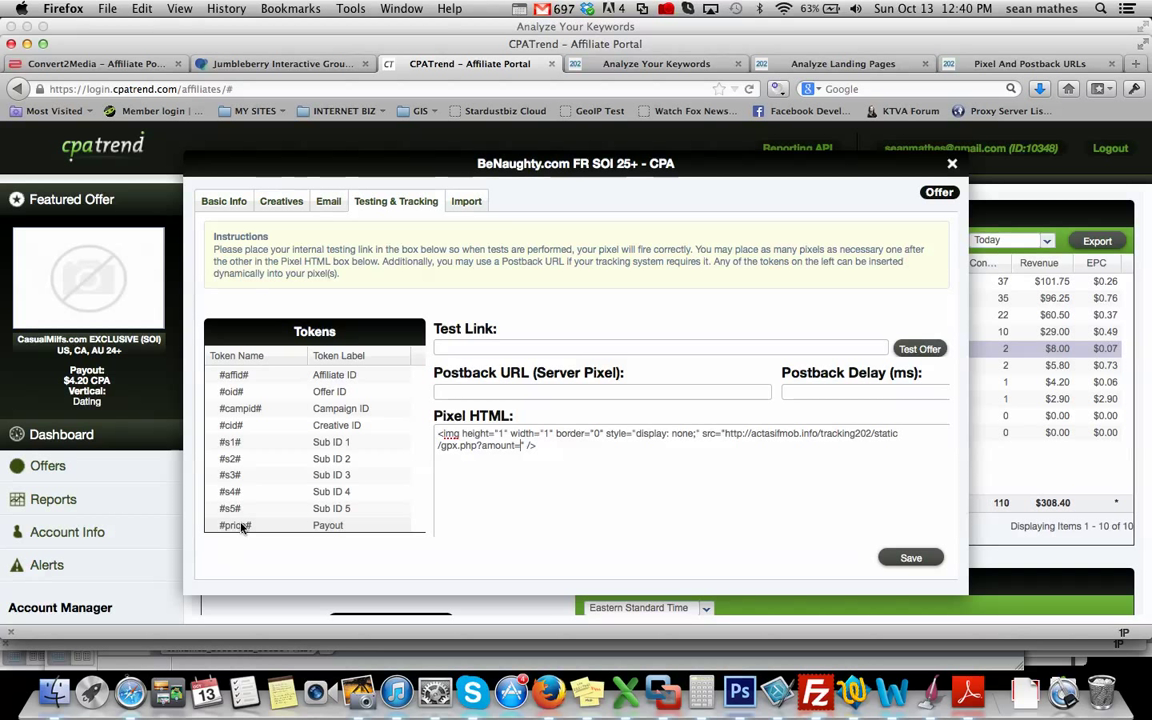
{"action": "mouse_move", "coordinate": [332, 528]}
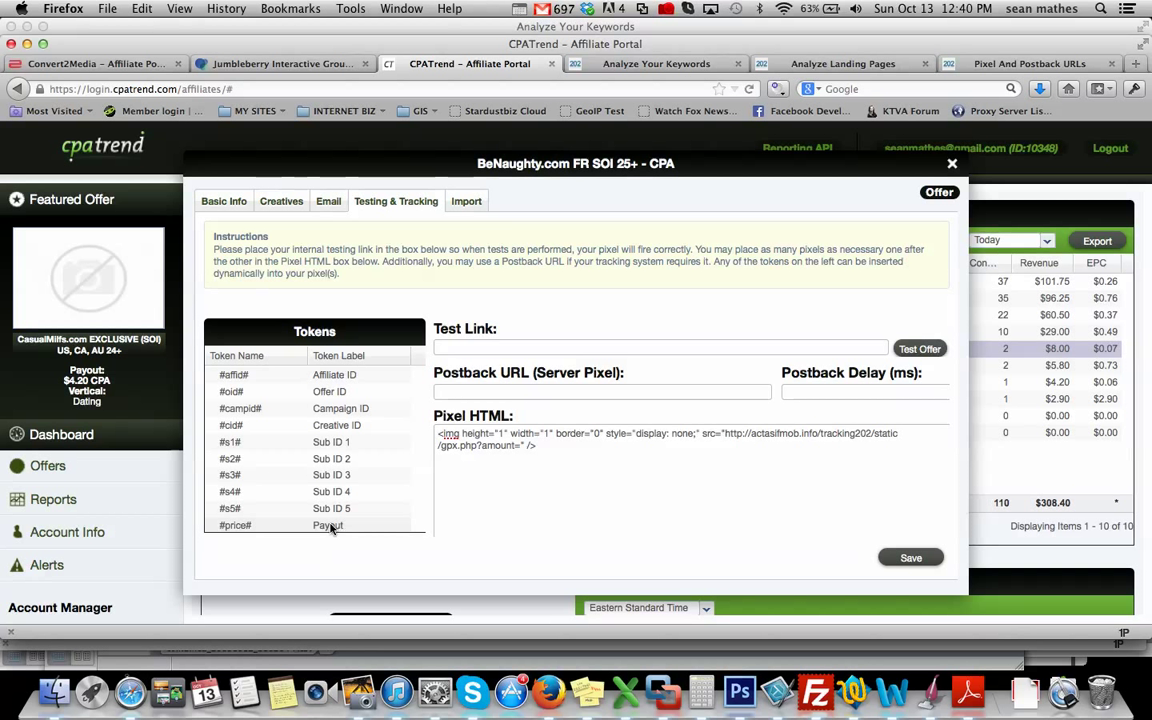
{"action": "left_click", "coordinate": [328, 524]}
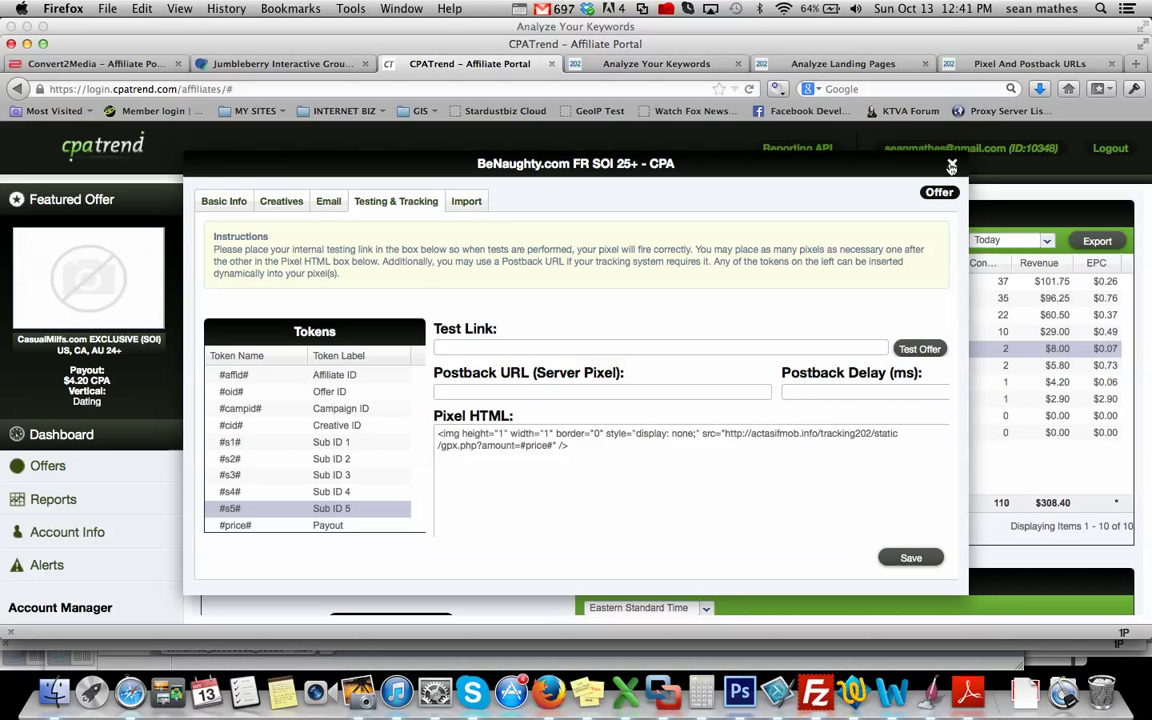
Step: Switch to the Fortiesconnect.com US SOI (40-49) offer's Testing & Tracking settings
{"action": "left_click", "coordinate": [952, 164]}
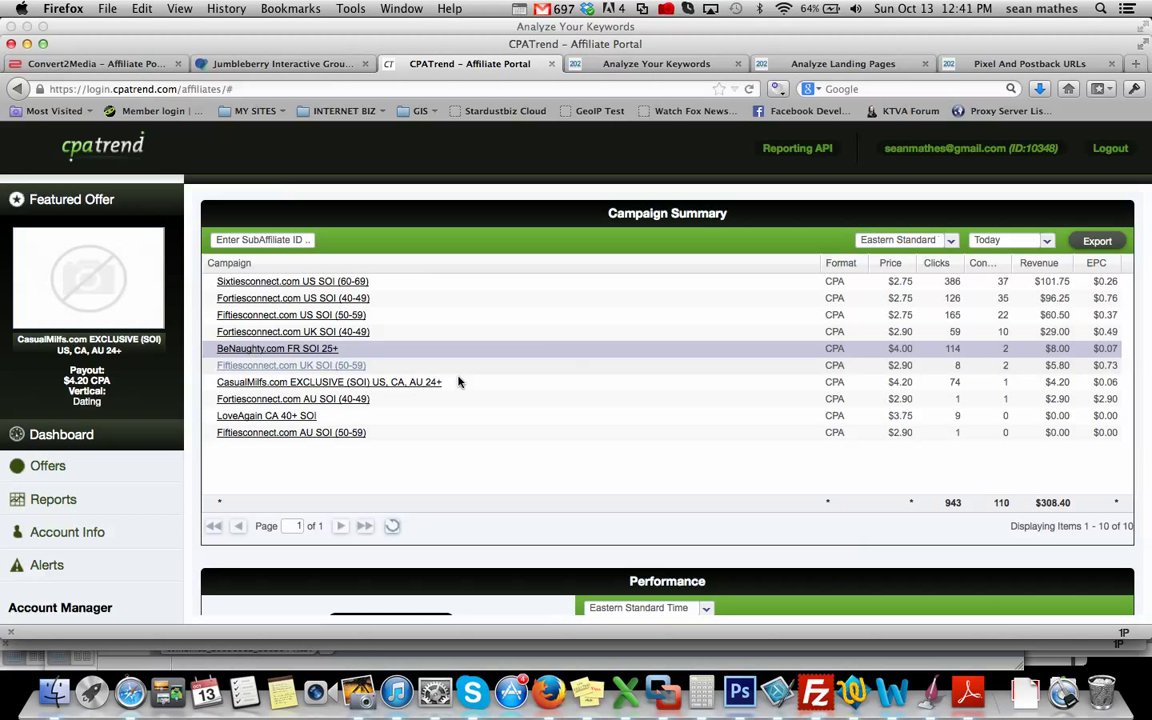
{"action": "mouse_move", "coordinate": [270, 304]}
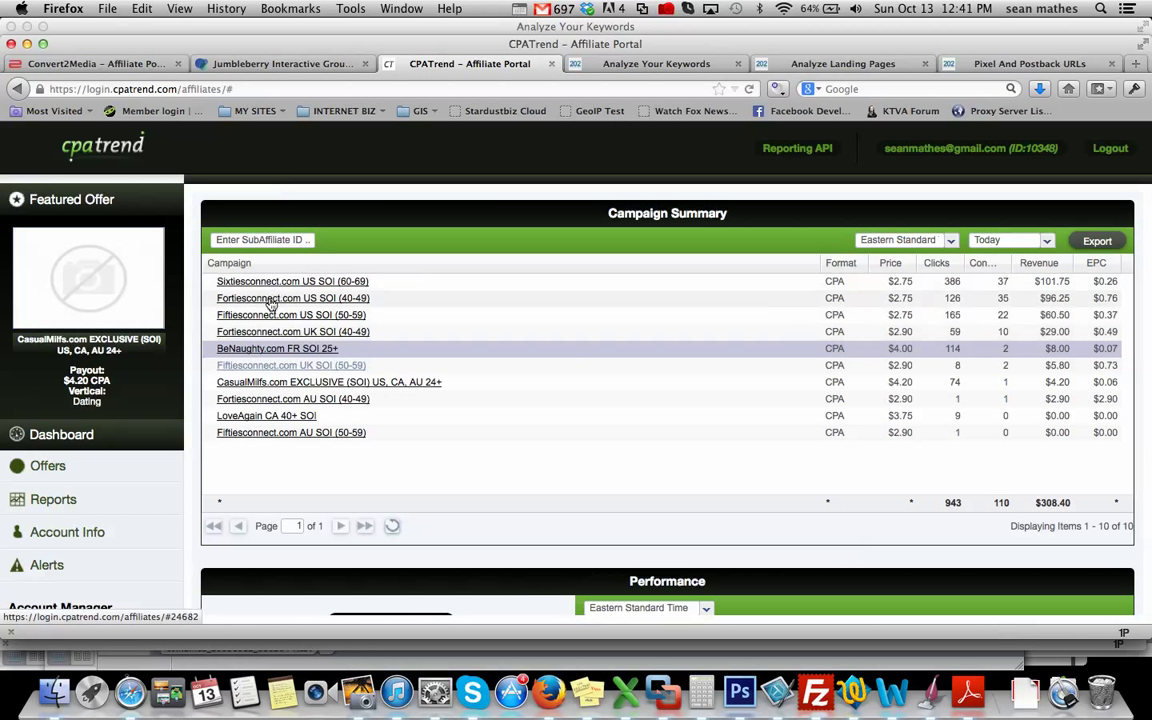
{"action": "left_click", "coordinate": [292, 298]}
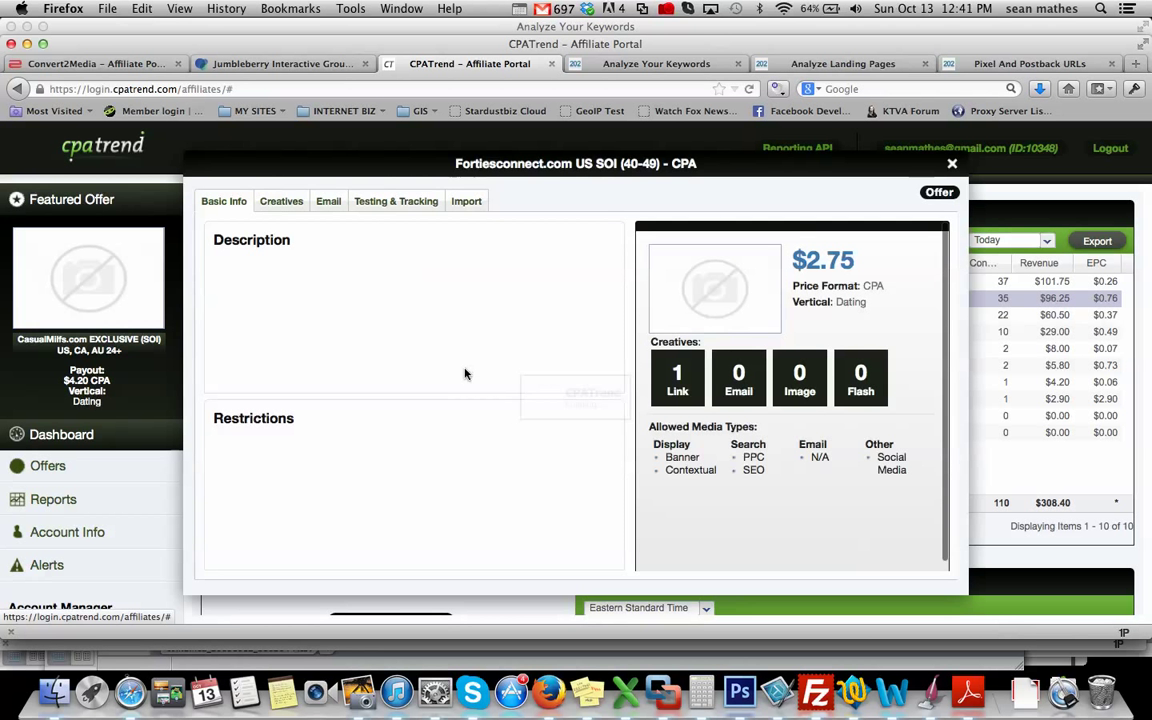
{"action": "left_click", "coordinate": [396, 200]}
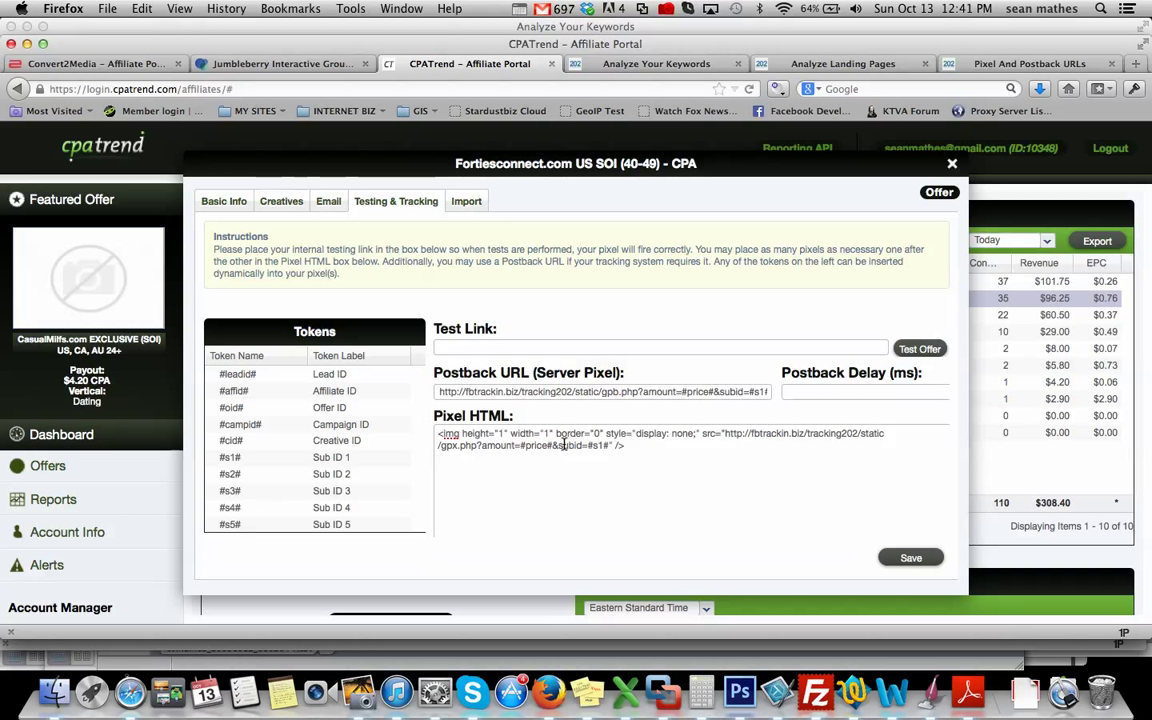
Step: Select the whole pixel code carrying amount=#price# and subid=#s1# for copying
{"action": "double_click", "coordinate": [556, 444]}
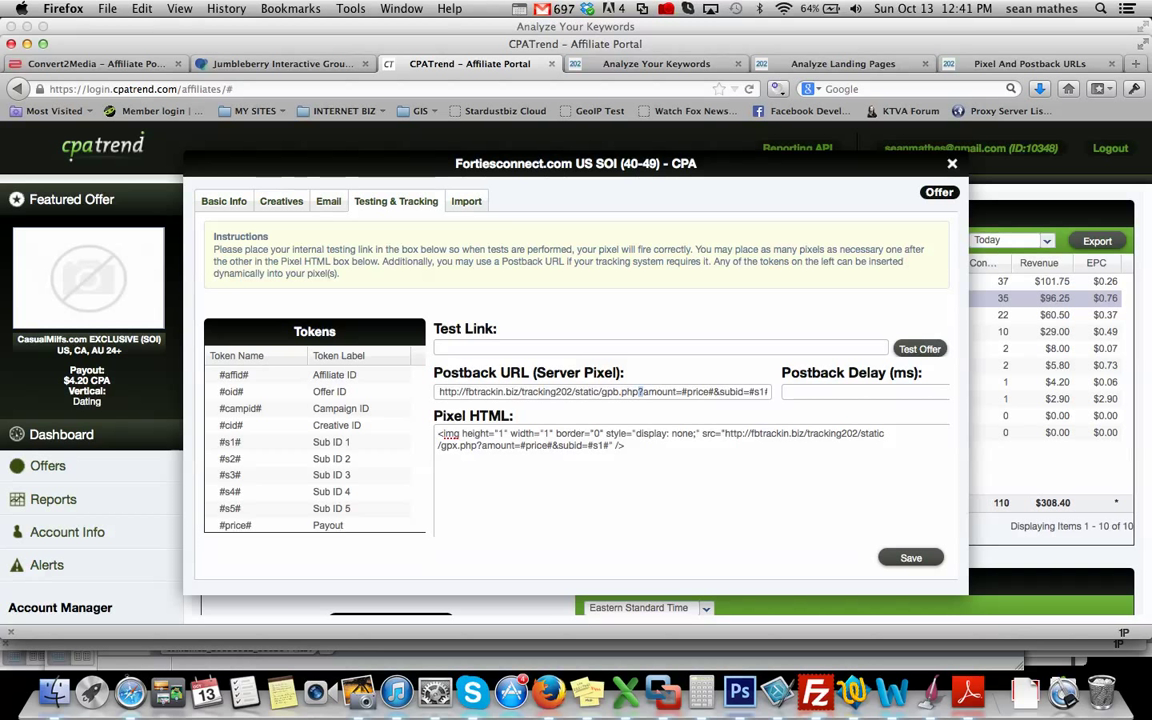
{"action": "double_click", "coordinate": [658, 390]}
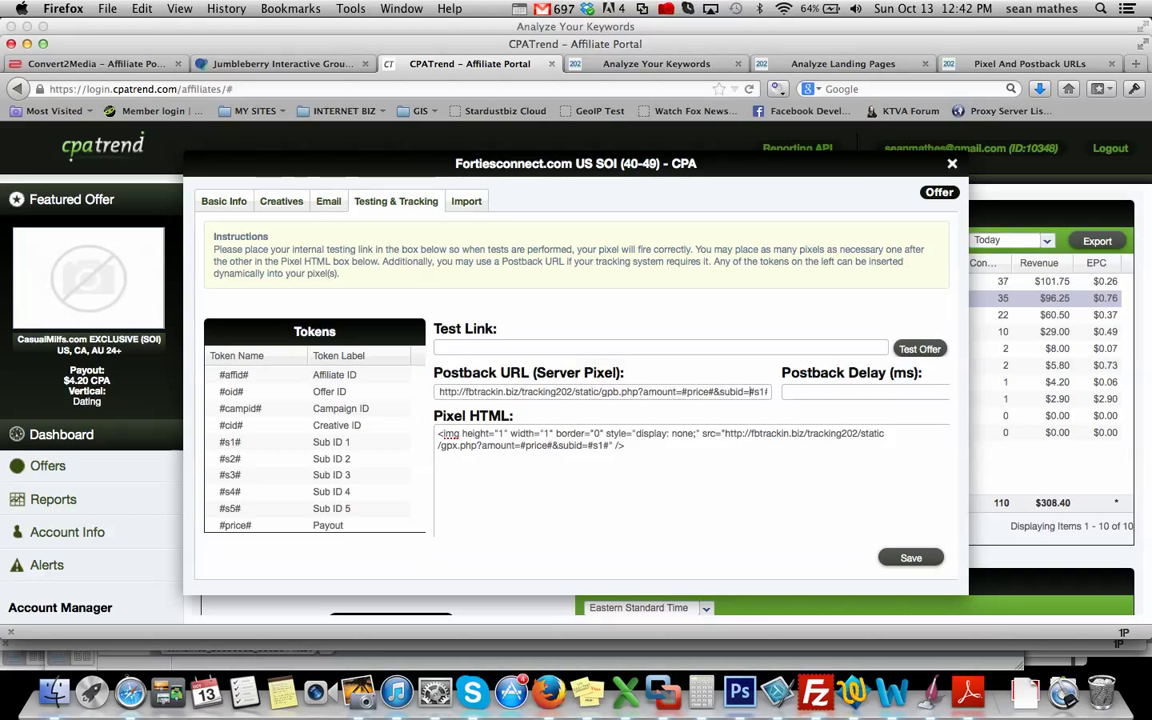
{"action": "double_click", "coordinate": [756, 390]}
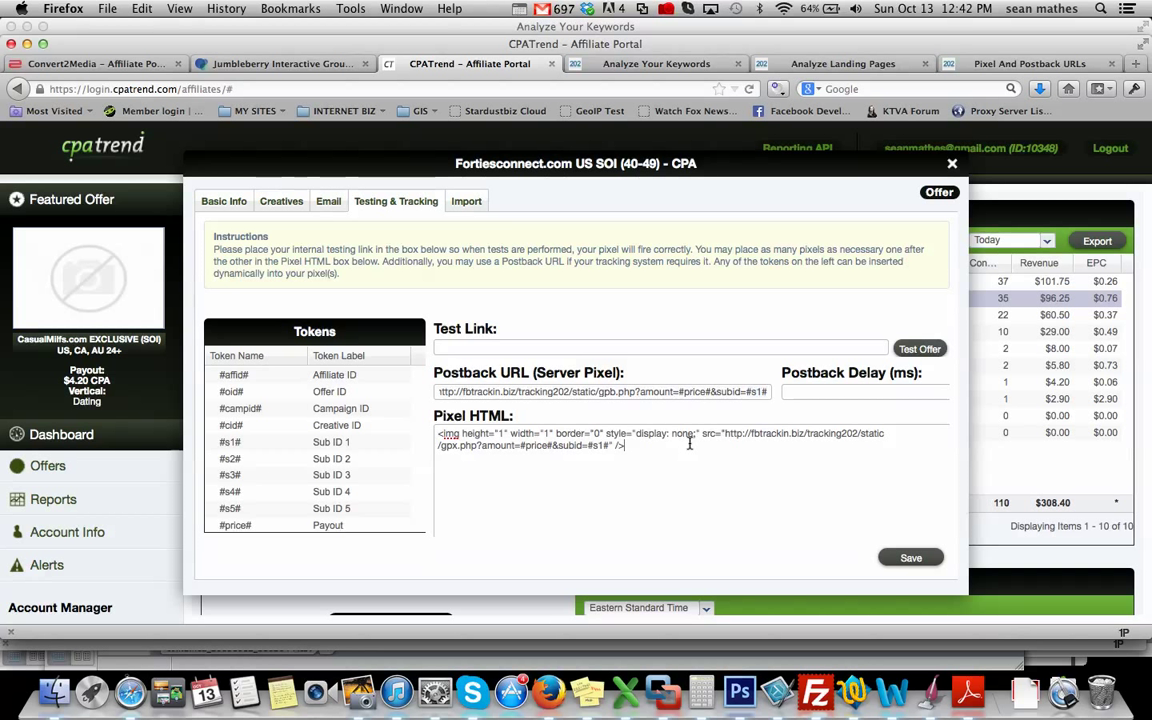
{"action": "triple_click", "coordinate": [660, 440]}
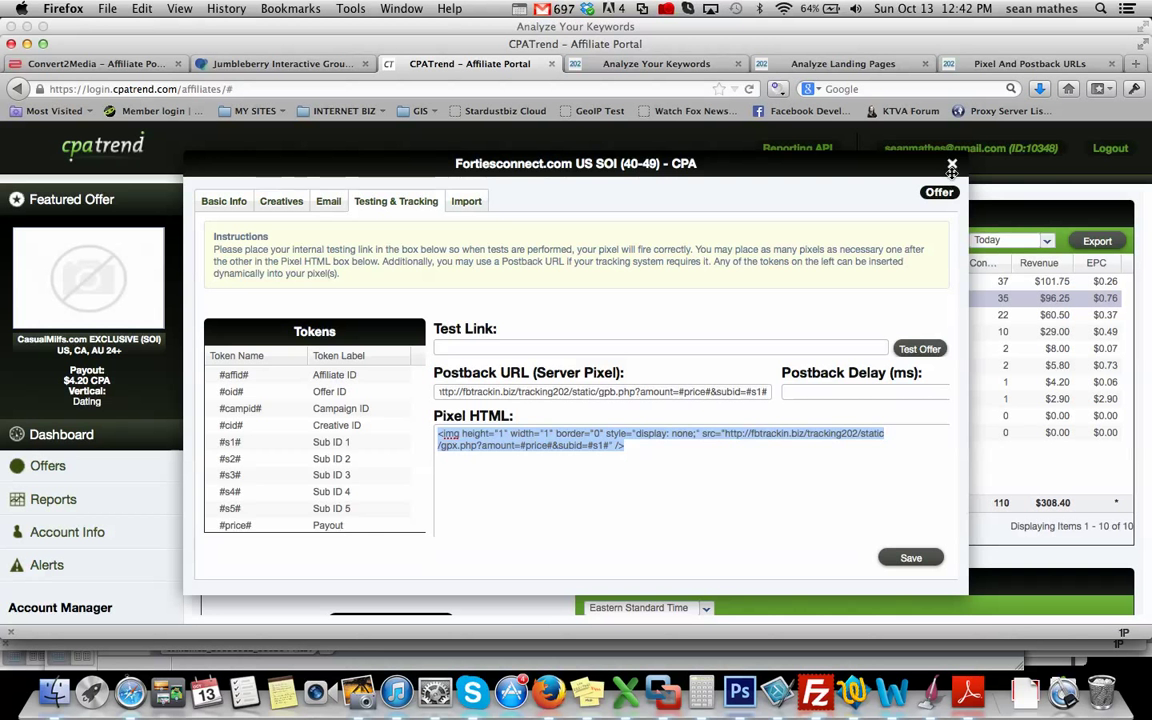
Step: Paste the copied Prosper202 pixel into BeNaughty.com FR SOI 25+ Pixel HTML and save it
{"action": "left_click", "coordinate": [952, 164]}
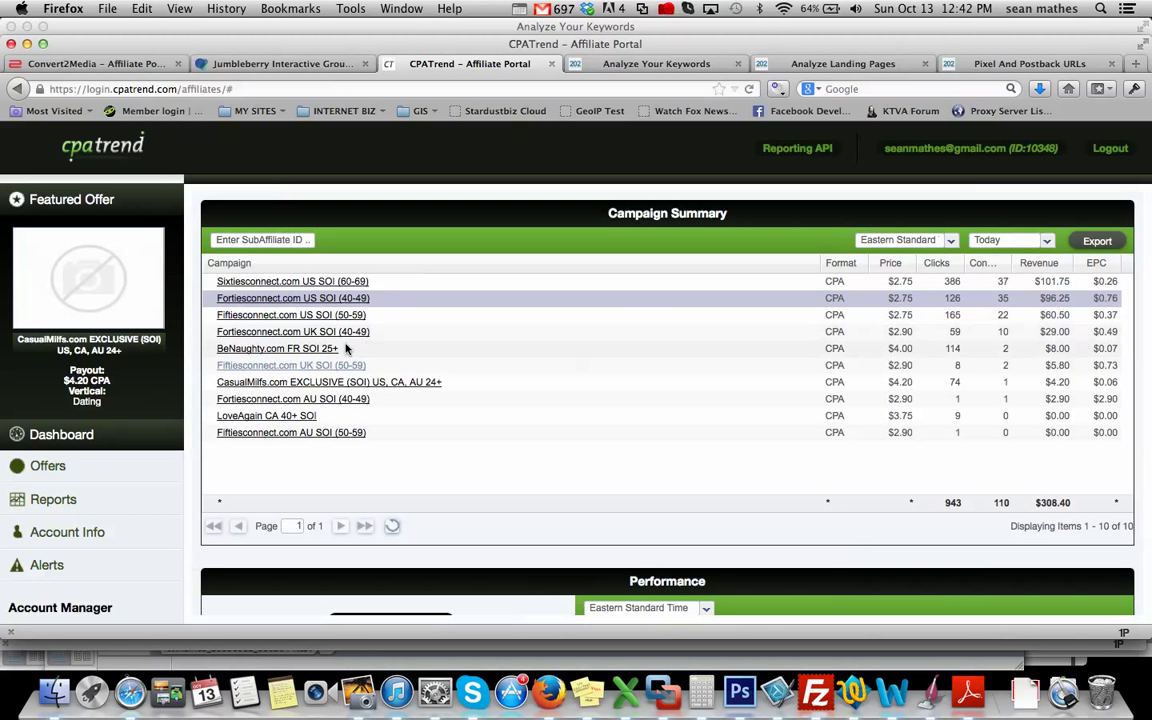
{"action": "left_click", "coordinate": [276, 348]}
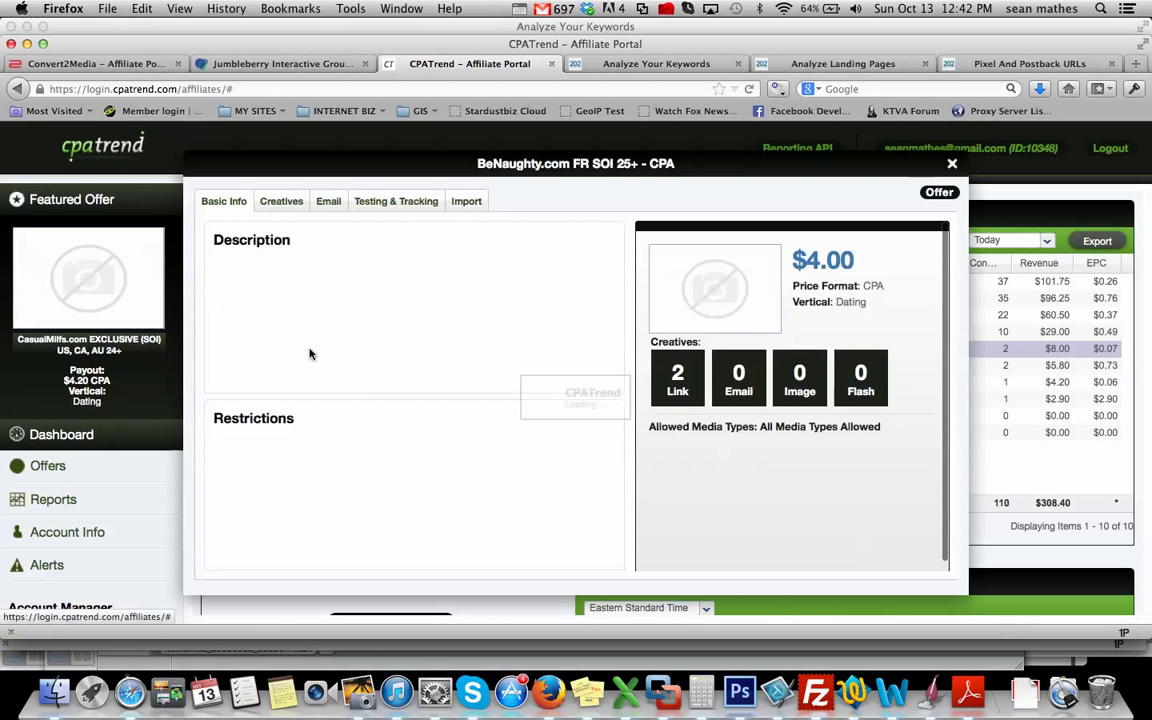
{"action": "left_click", "coordinate": [396, 200]}
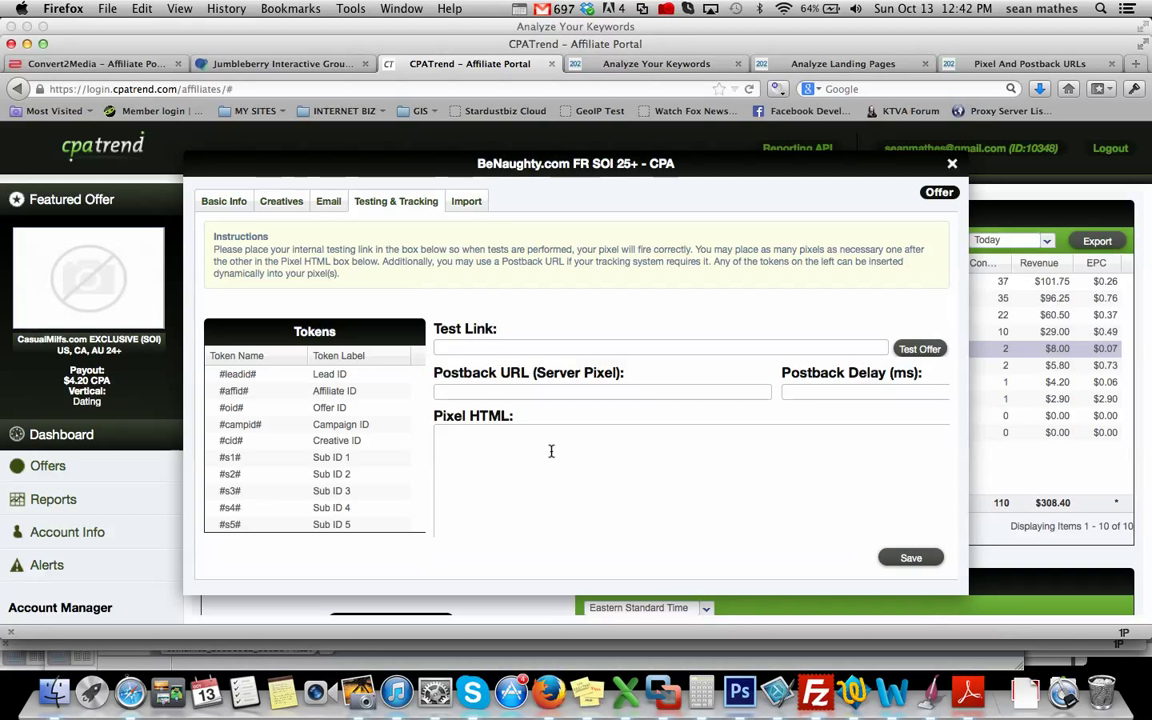
{"action": "type", "text": "<img height=\"1\" width=\"1\" border=\"0\" style=\"display: none;\" src=\"http://fbtrackin.biz/tracking202/static/gpx.php?amount=#price#&subid=#s1#\" />"}
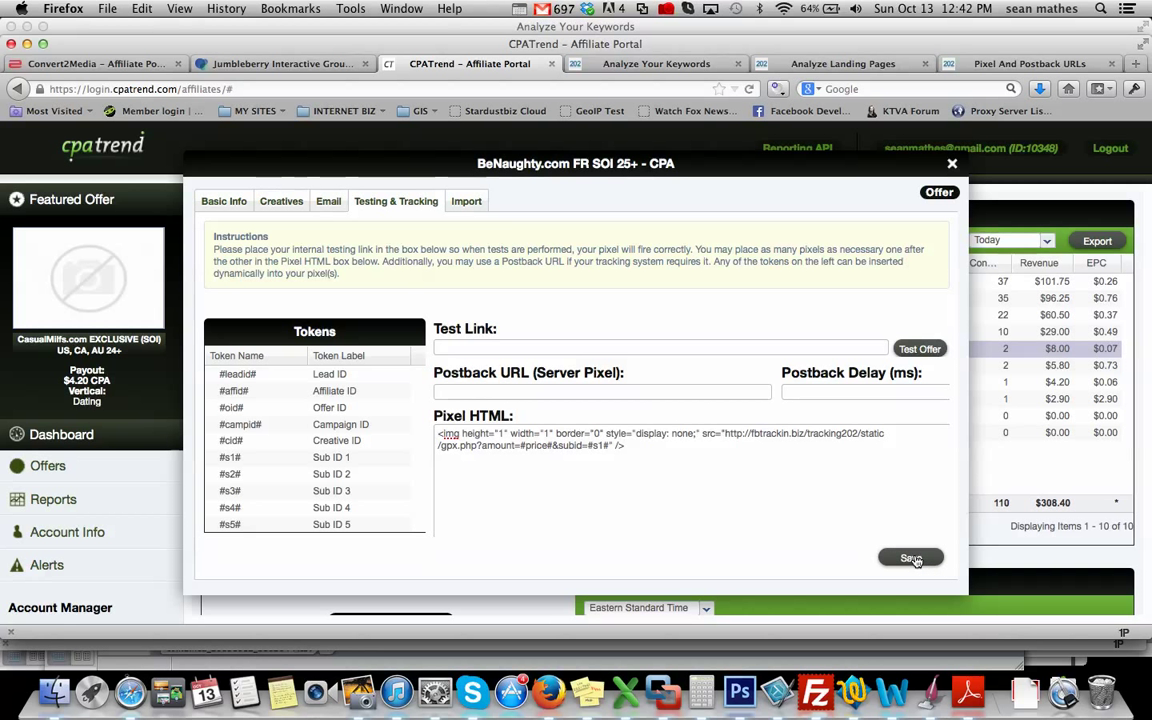
{"action": "left_click", "coordinate": [910, 558]}
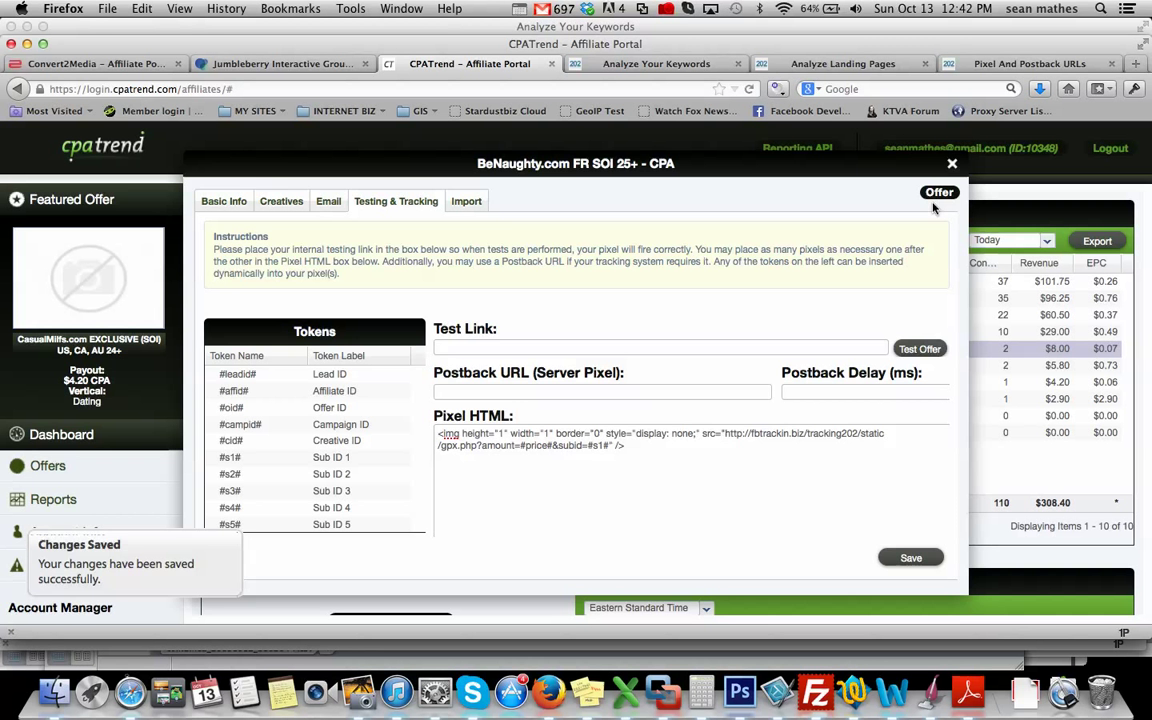
{"action": "left_click", "coordinate": [952, 164]}
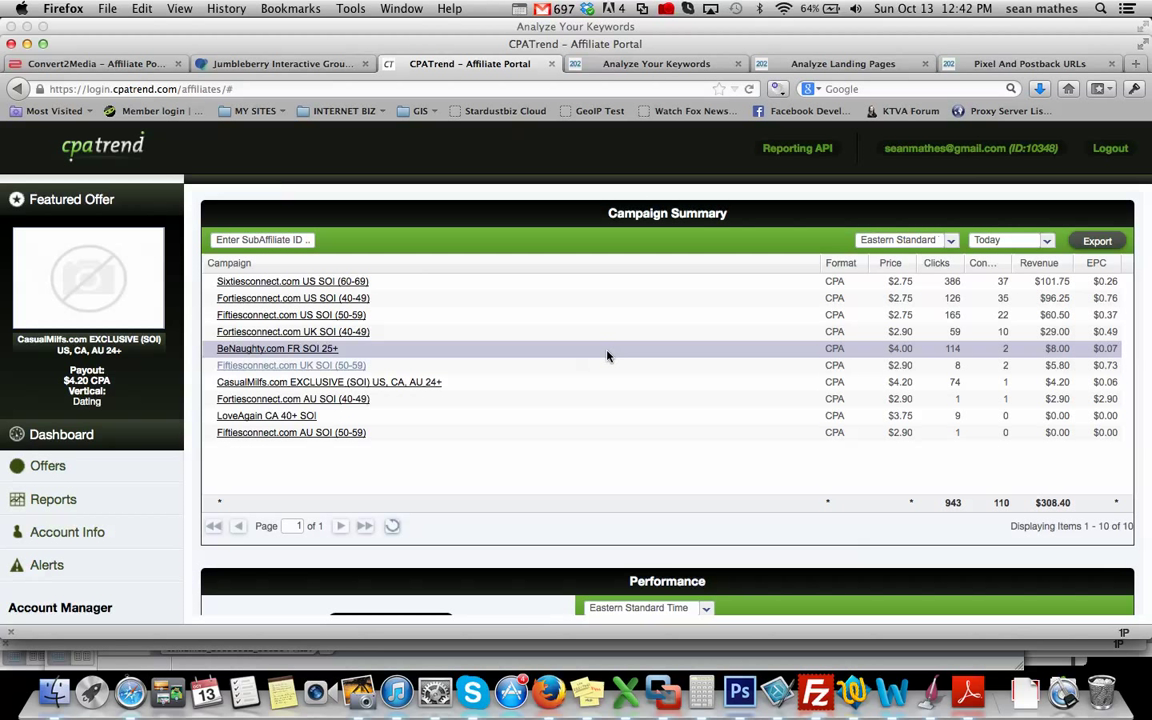
{"action": "left_click", "coordinate": [328, 382]}
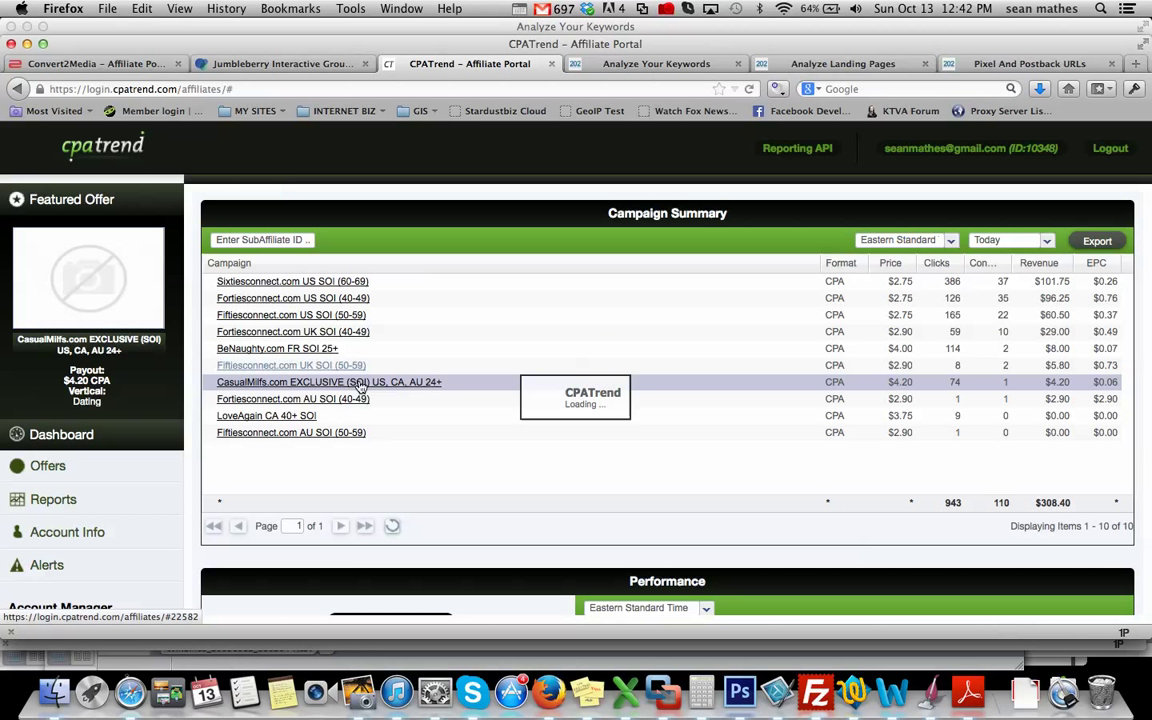
{"action": "left_click", "coordinate": [328, 382]}
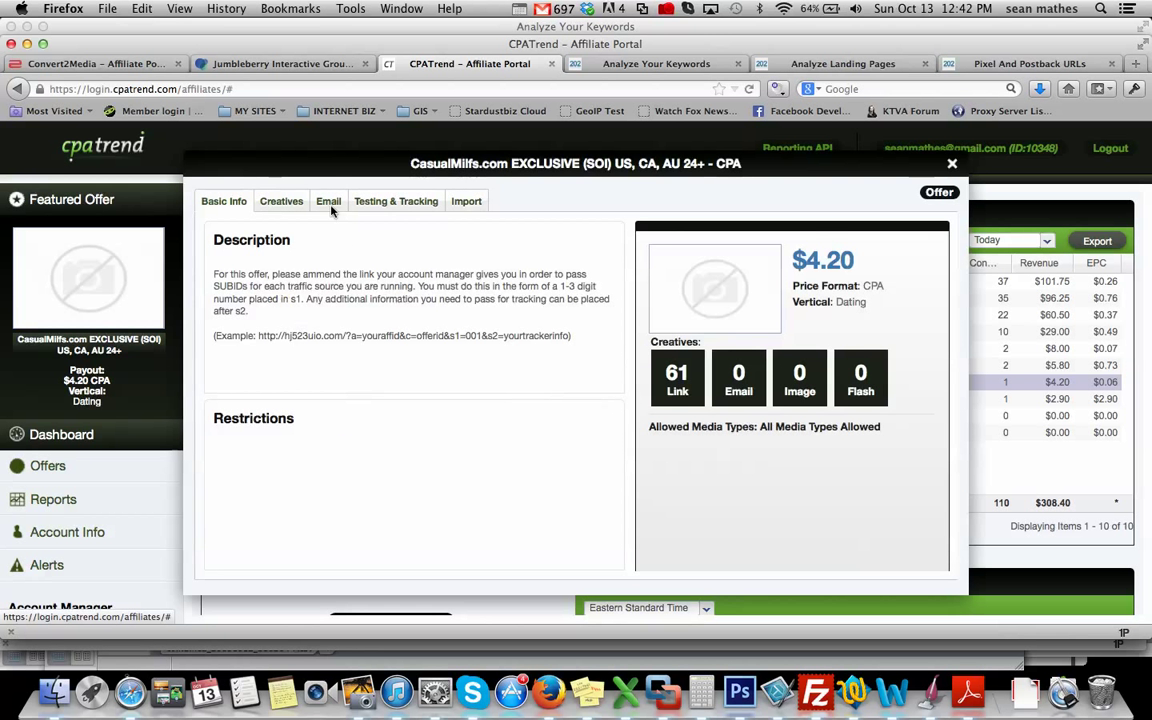
{"action": "left_click", "coordinate": [396, 200]}
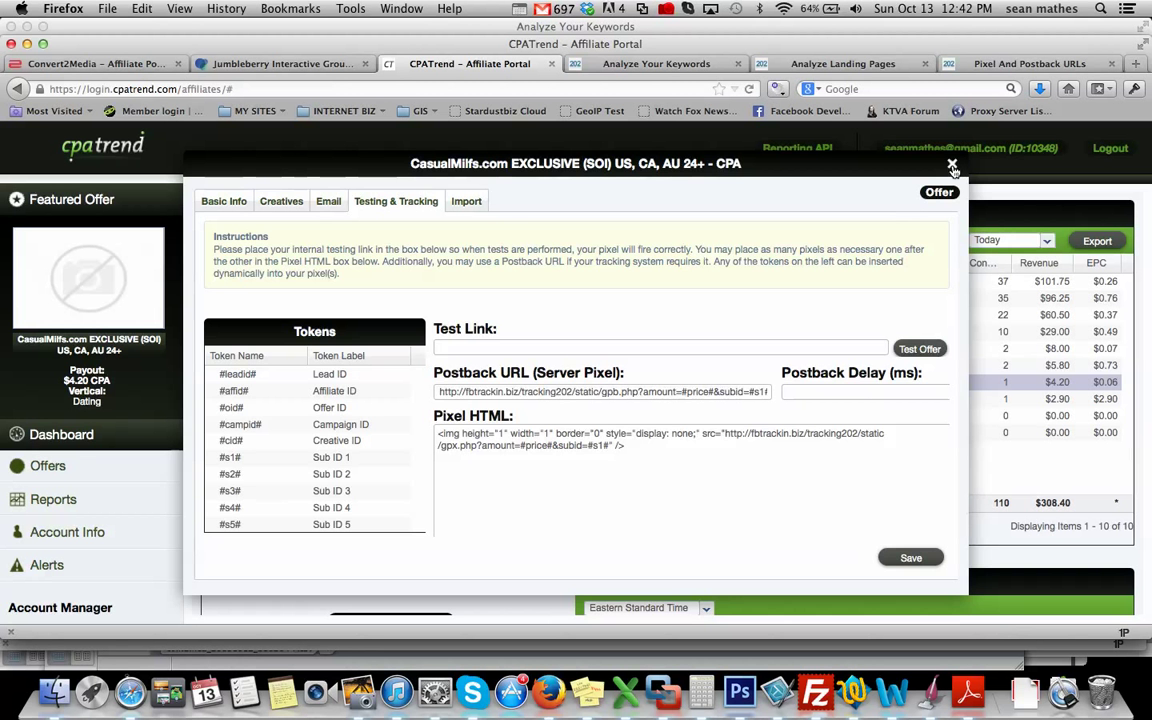
{"action": "left_click", "coordinate": [952, 164]}
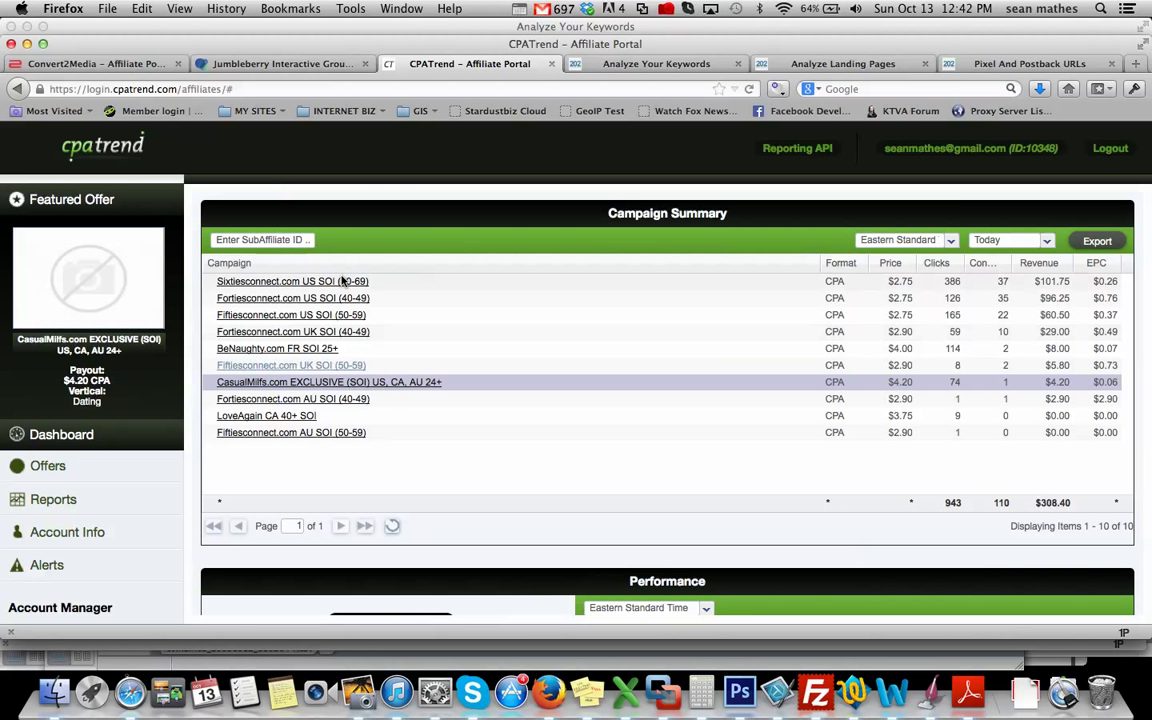
{"action": "left_click", "coordinate": [292, 280]}
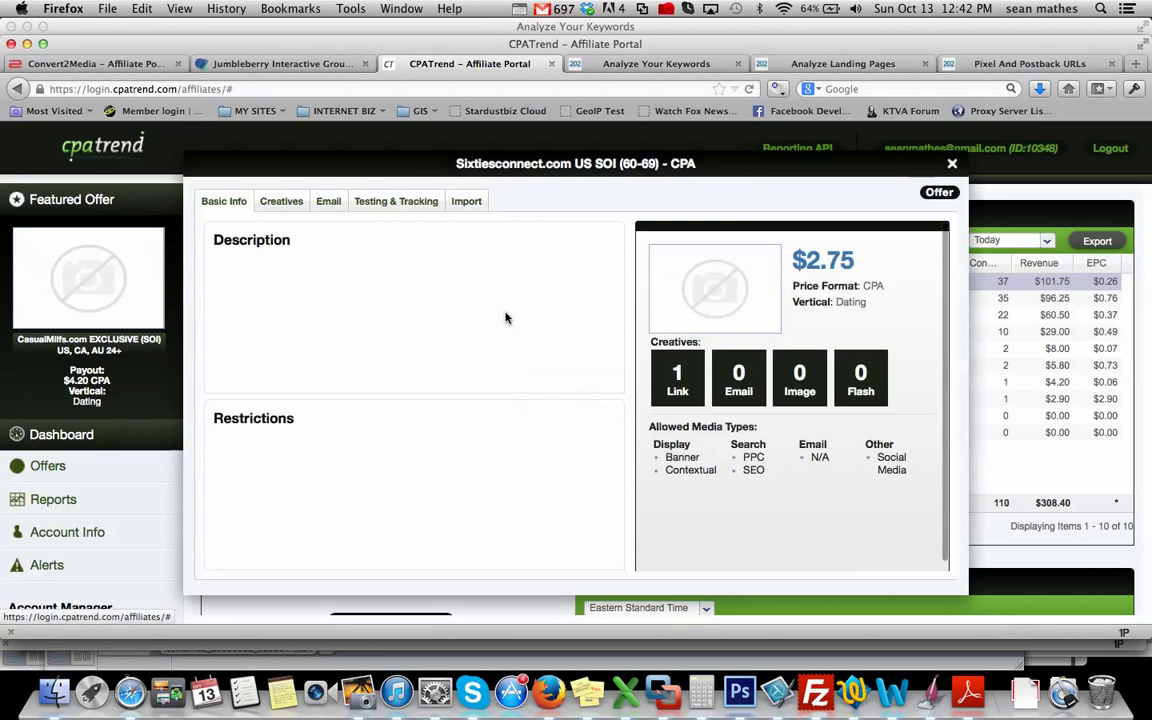
{"action": "left_click", "coordinate": [396, 200]}
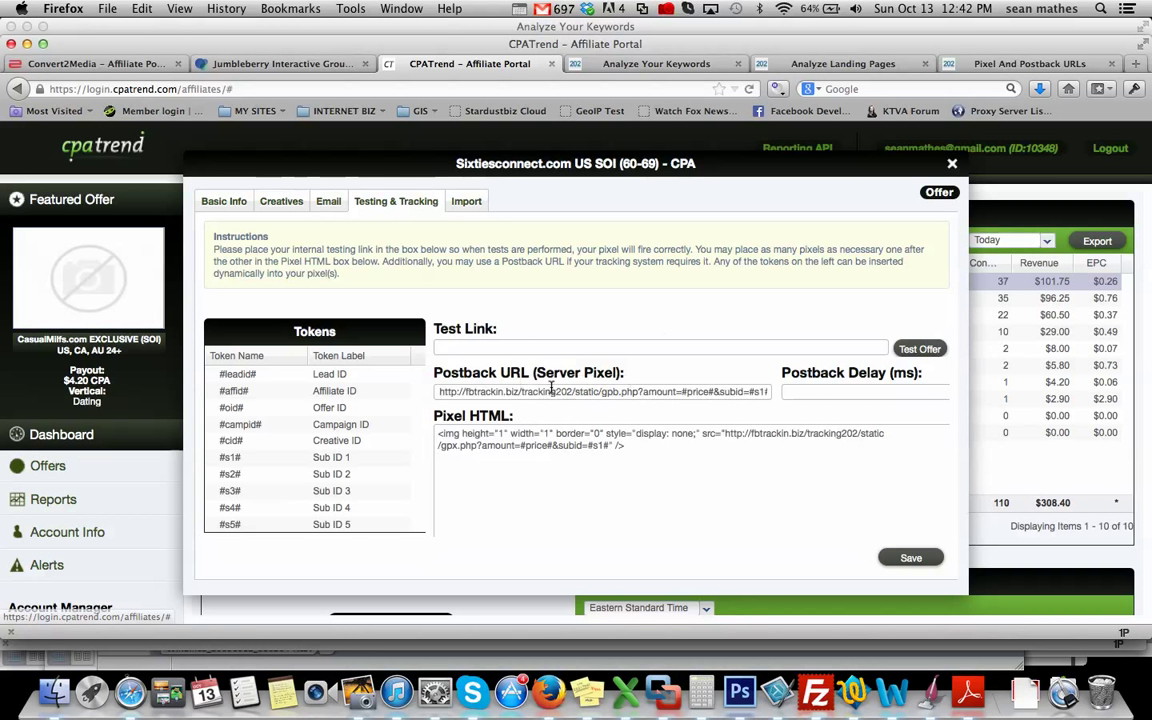
{"action": "left_click", "coordinate": [952, 164]}
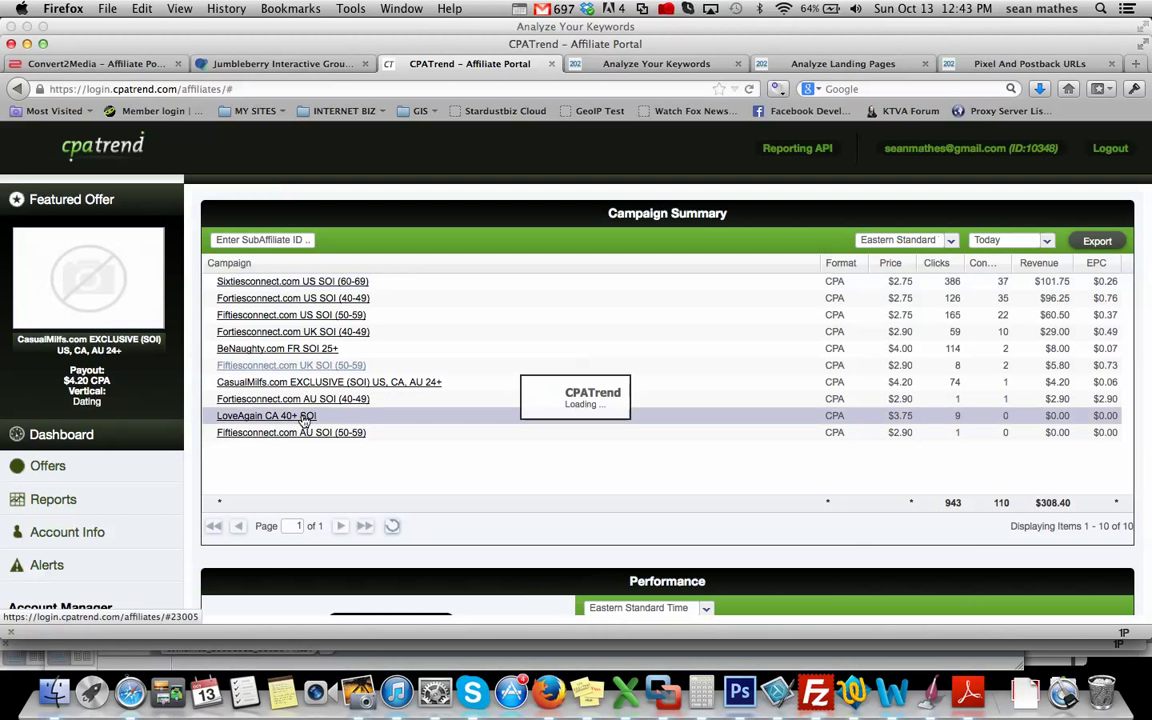
{"action": "left_click", "coordinate": [266, 414]}
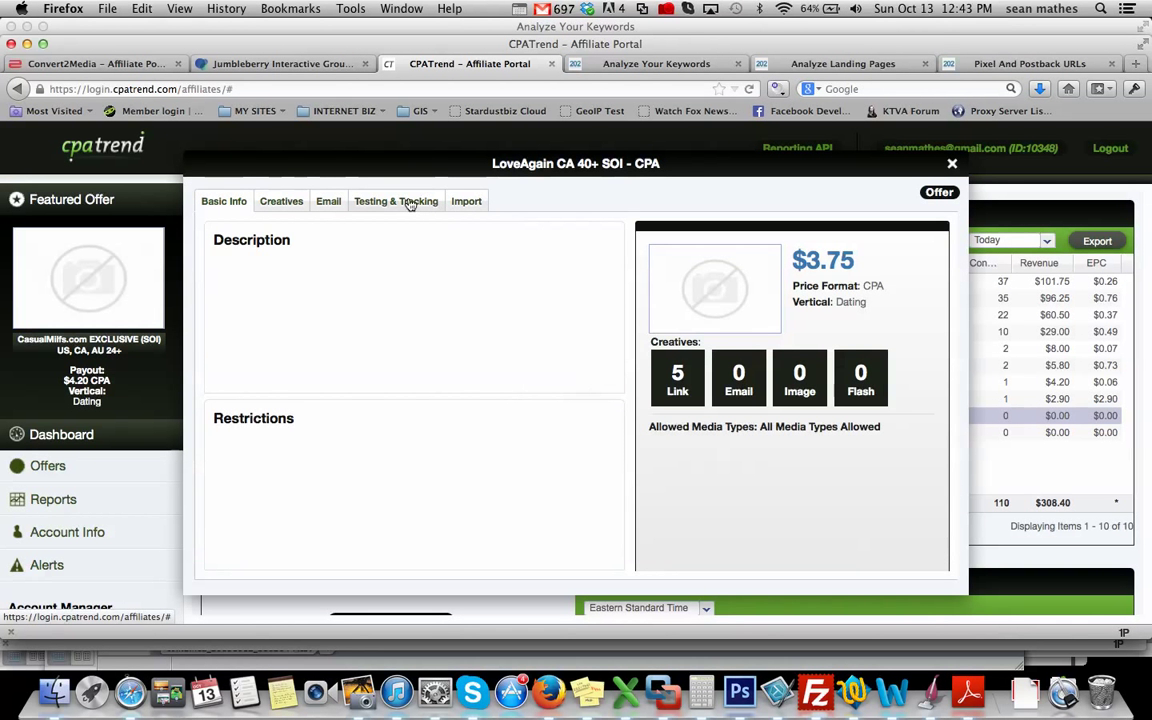
{"action": "left_click", "coordinate": [396, 200]}
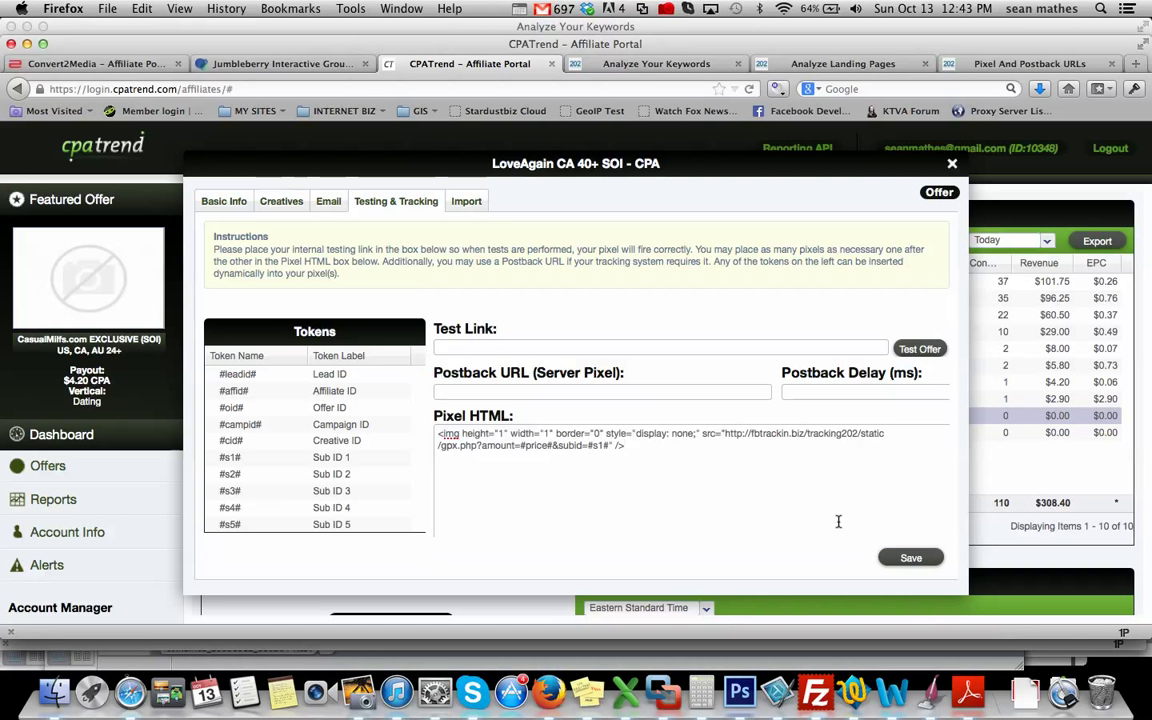
{"action": "left_click", "coordinate": [908, 556]}
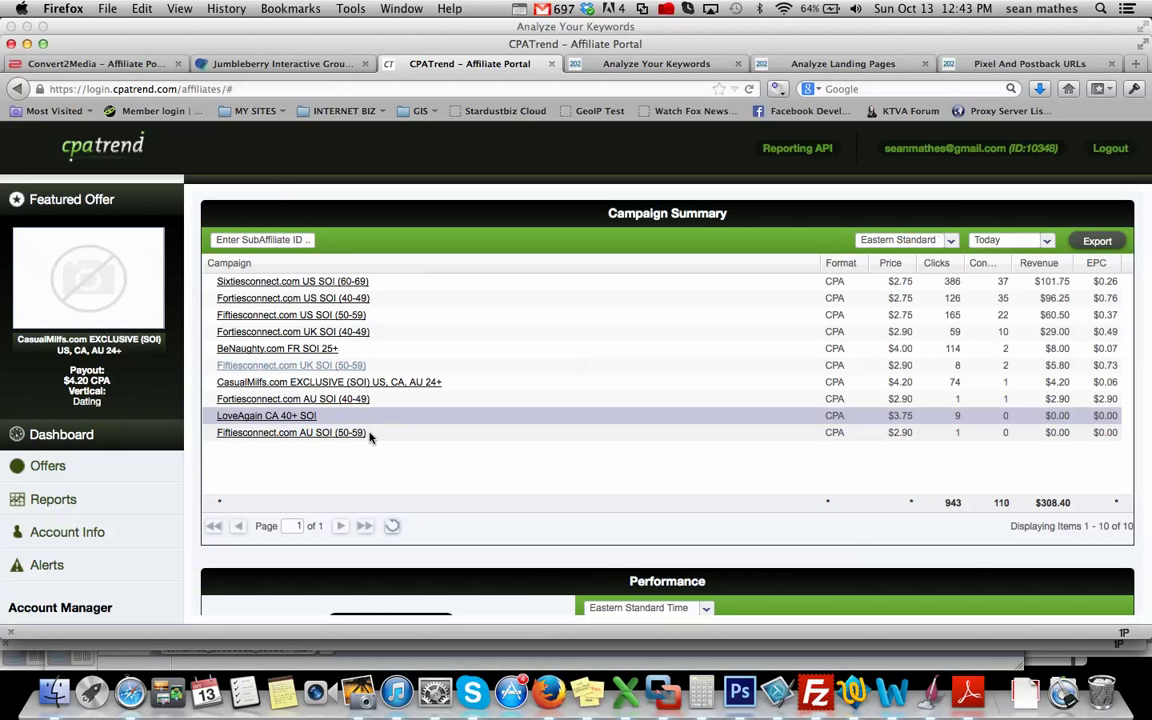
{"action": "left_click", "coordinate": [292, 432]}
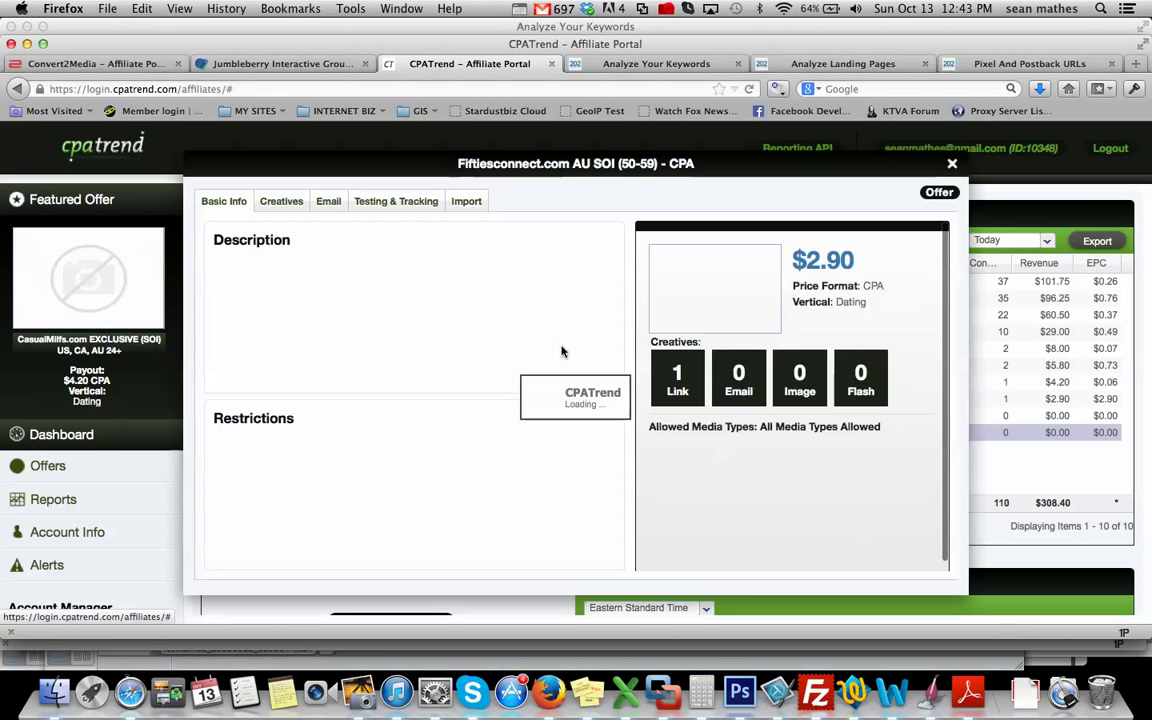
{"action": "left_click", "coordinate": [396, 200]}
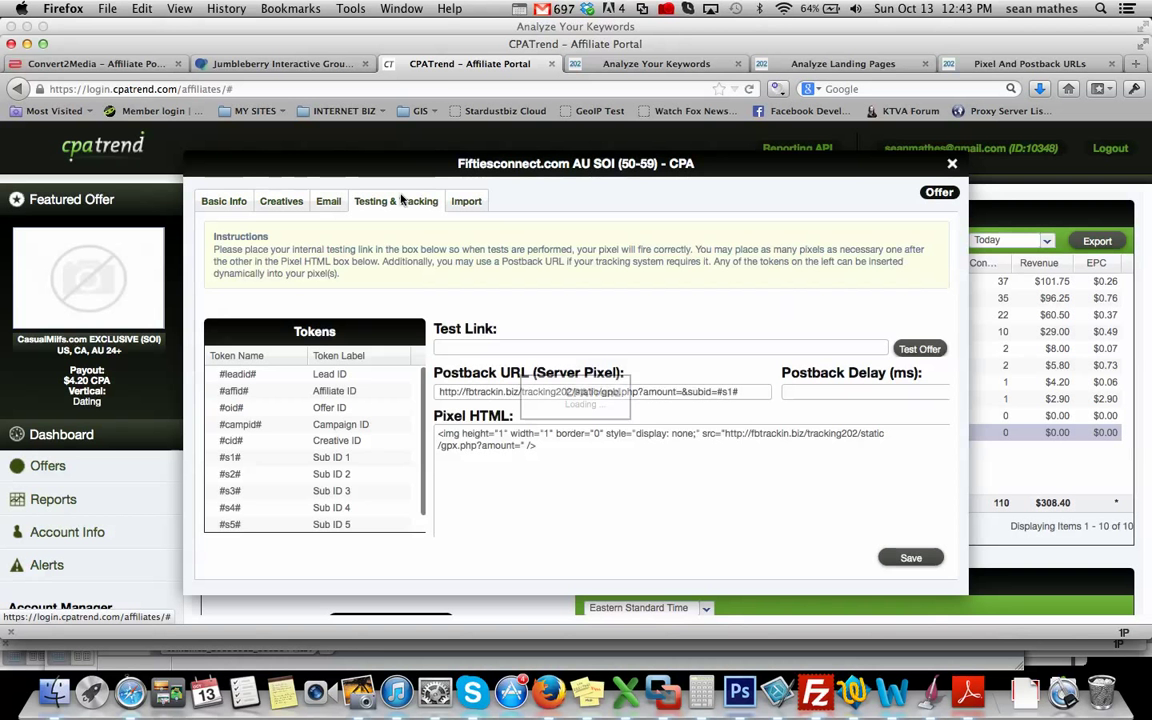
{"action": "left_click", "coordinate": [952, 164]}
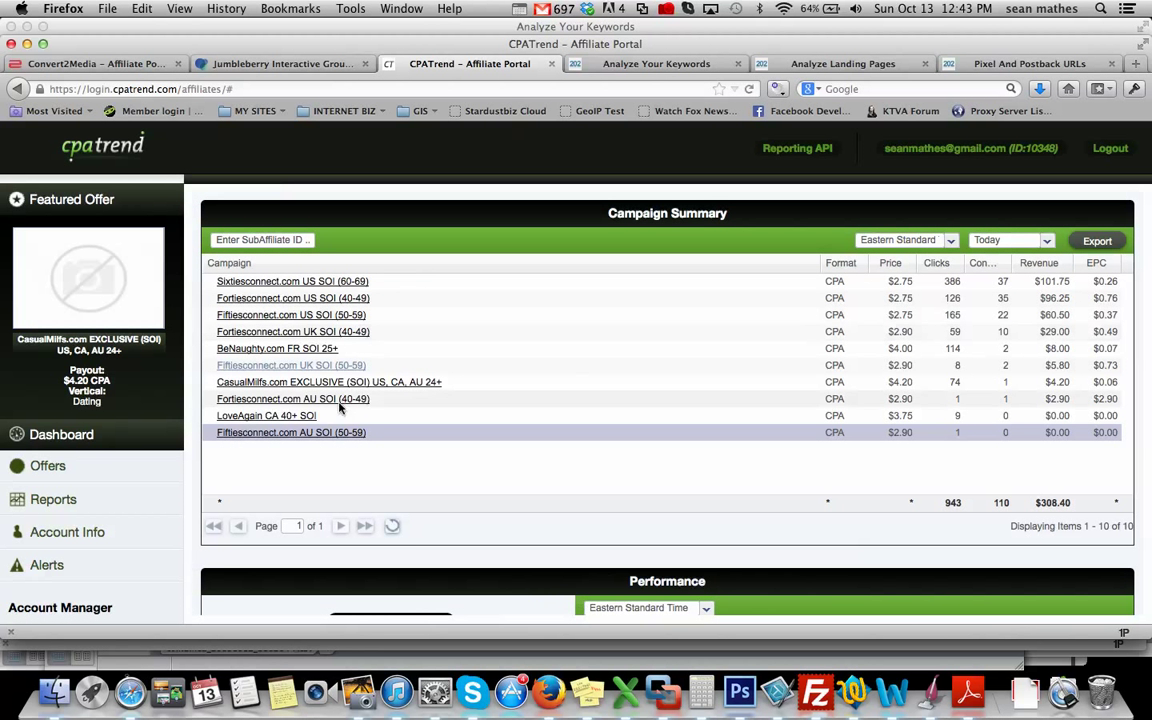
Step: Select the Fortiesconnect.com AU SOI (40-49) offer's pixel code for editing
{"action": "left_click", "coordinate": [292, 400]}
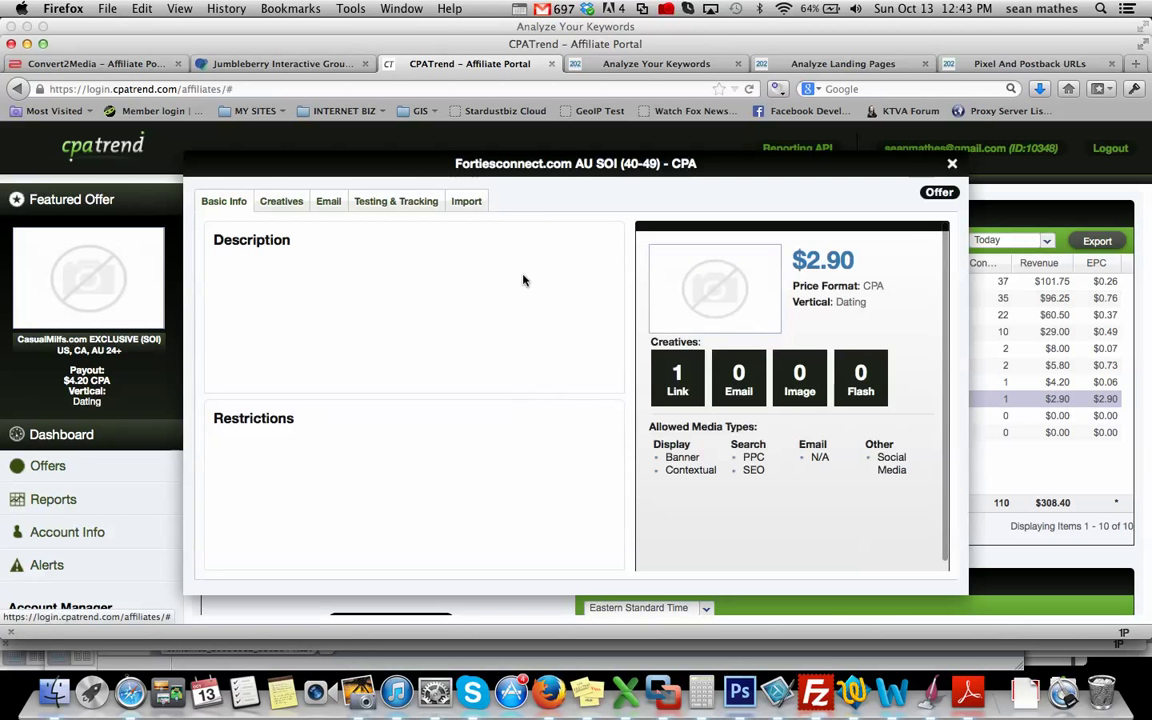
{"action": "left_click", "coordinate": [396, 200]}
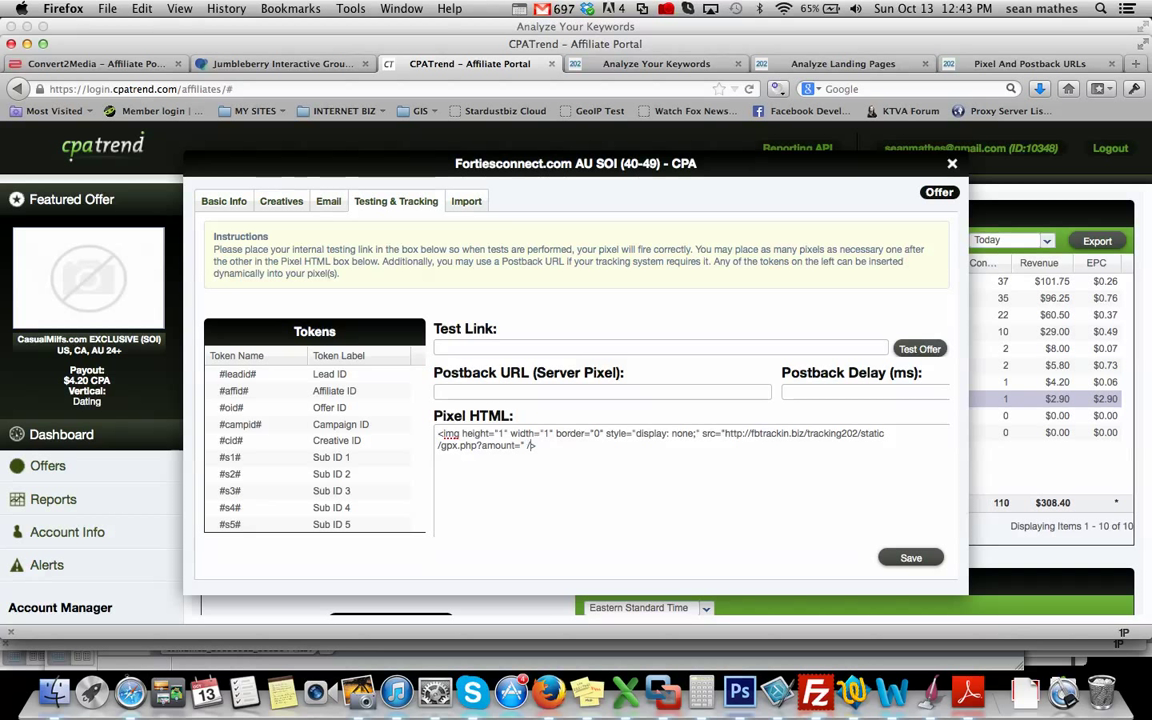
{"action": "triple_click", "coordinate": [660, 440]}
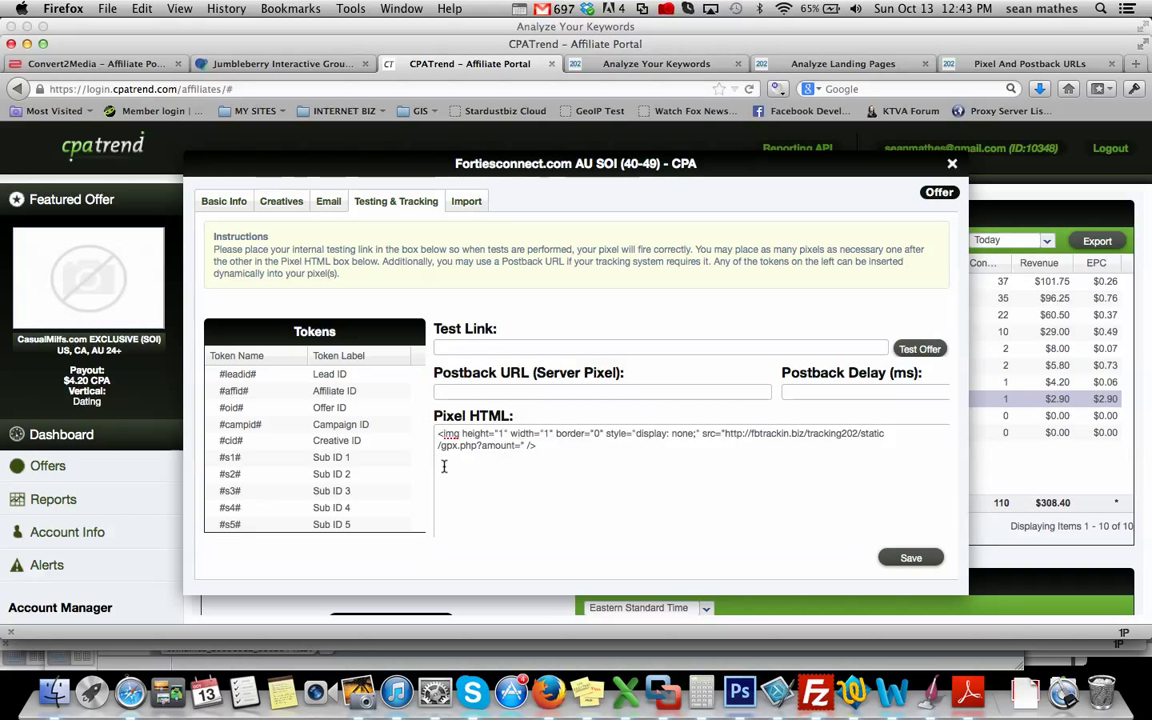
Step: Insert the #price# and #s1# tokens into the pixel and save it
{"action": "left_click", "coordinate": [236, 524]}
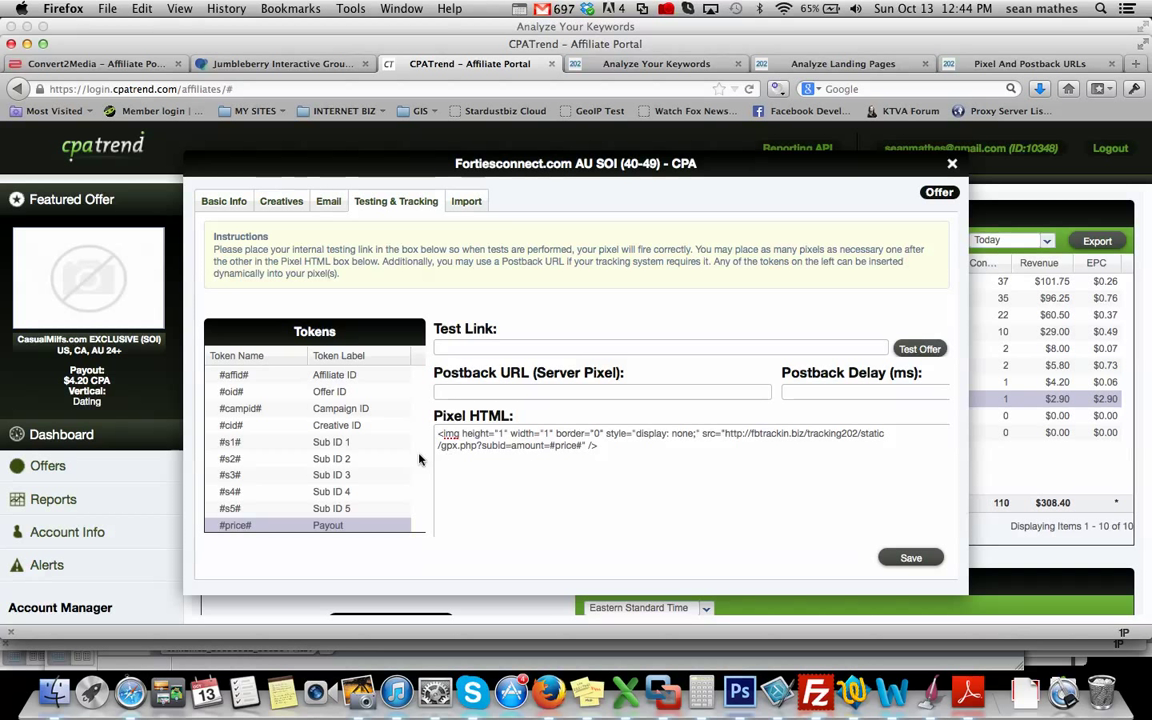
{"action": "left_click", "coordinate": [256, 442]}
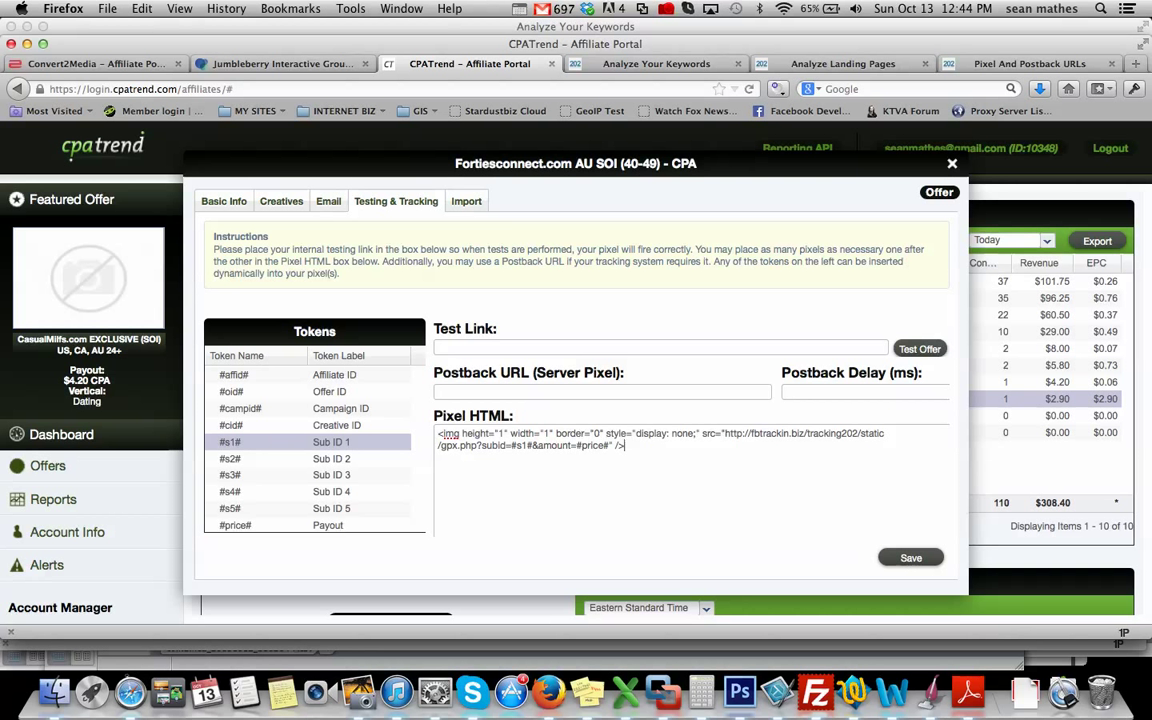
{"action": "left_click", "coordinate": [908, 556]}
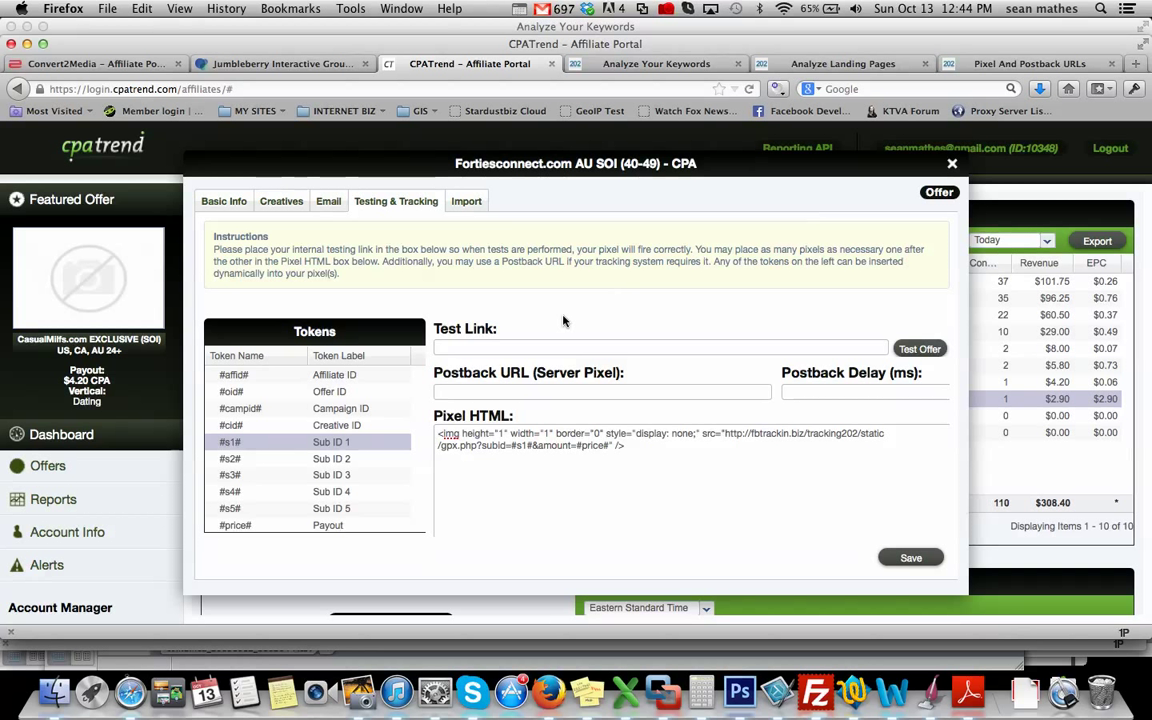
{"action": "mouse_move", "coordinate": [588, 322]}
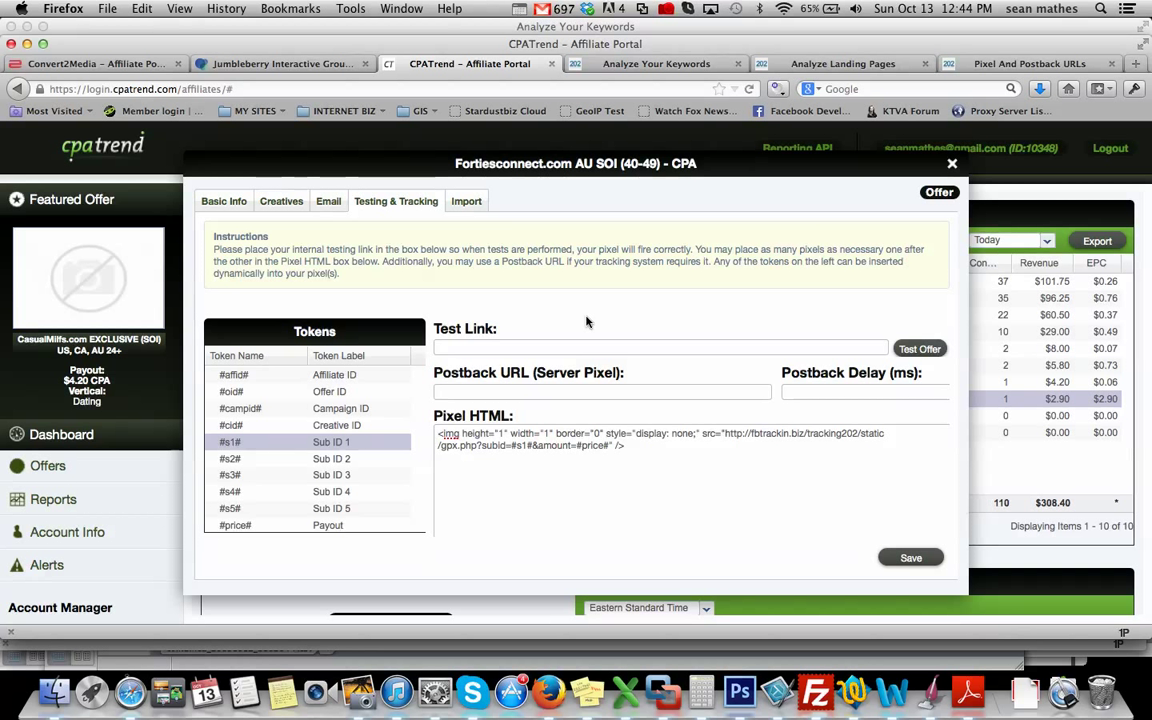